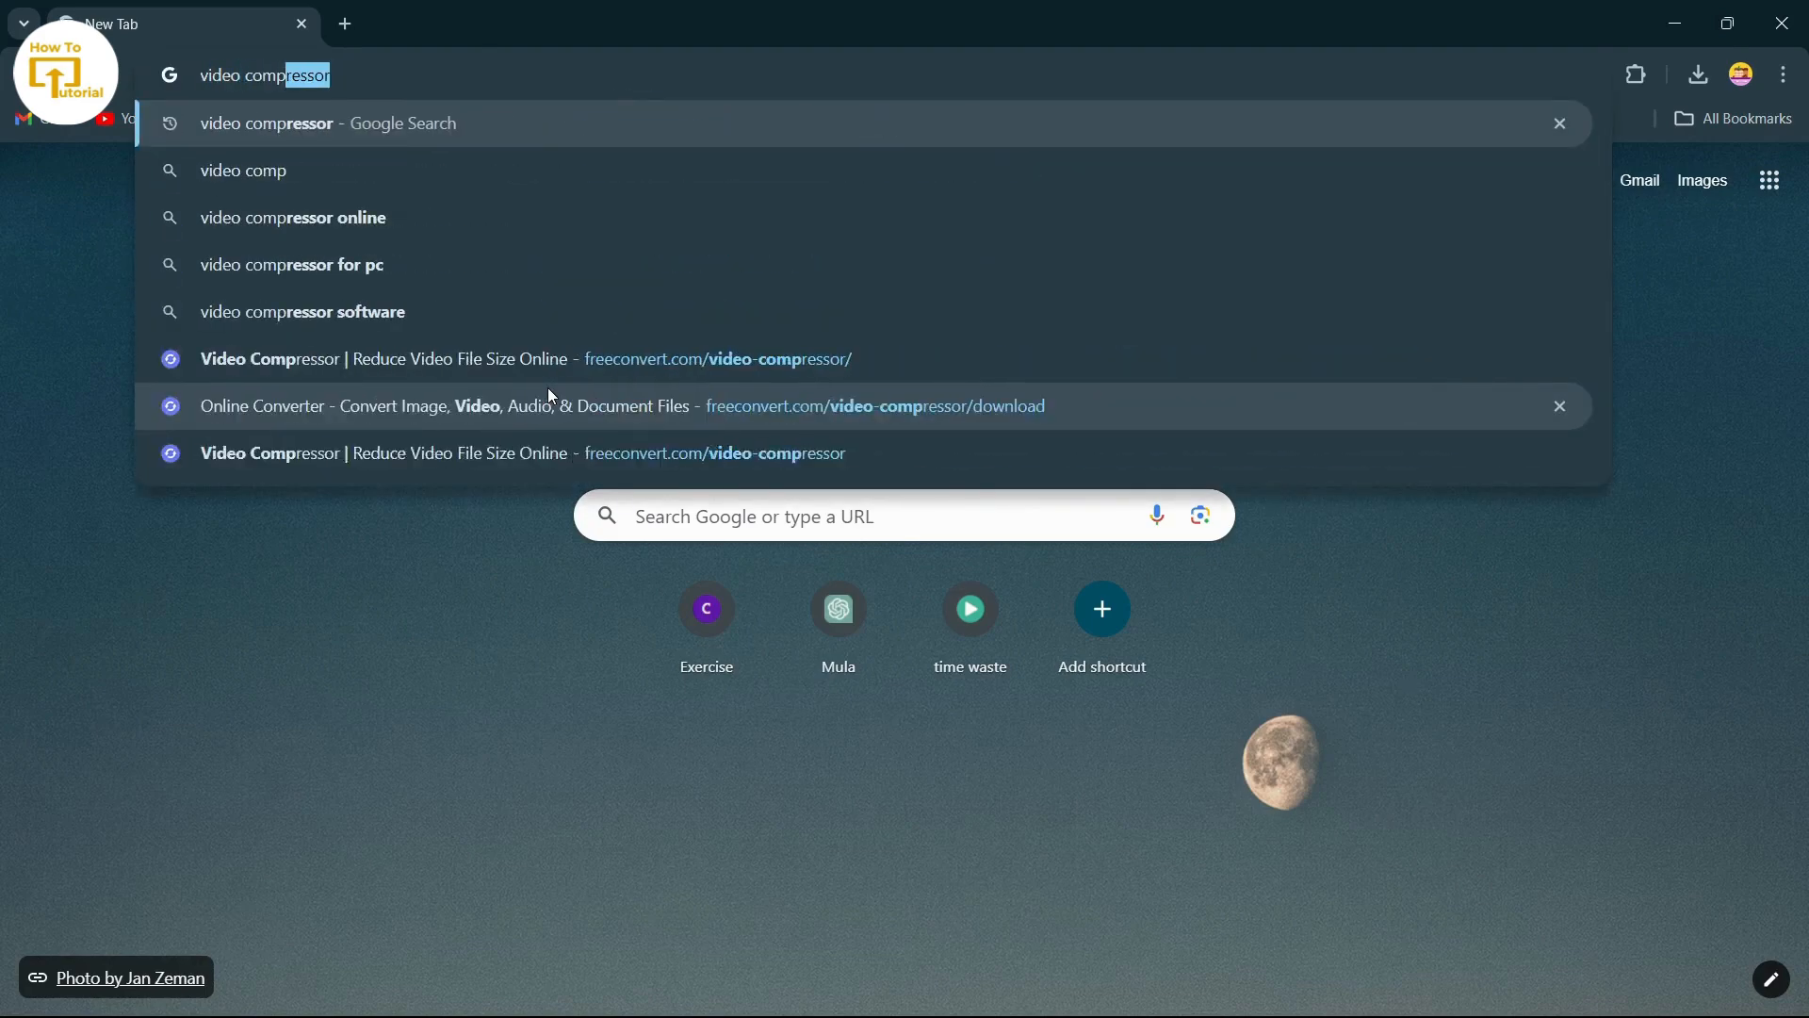
Run a Google search for "video compressor" in Chrome.
key(Backspace)
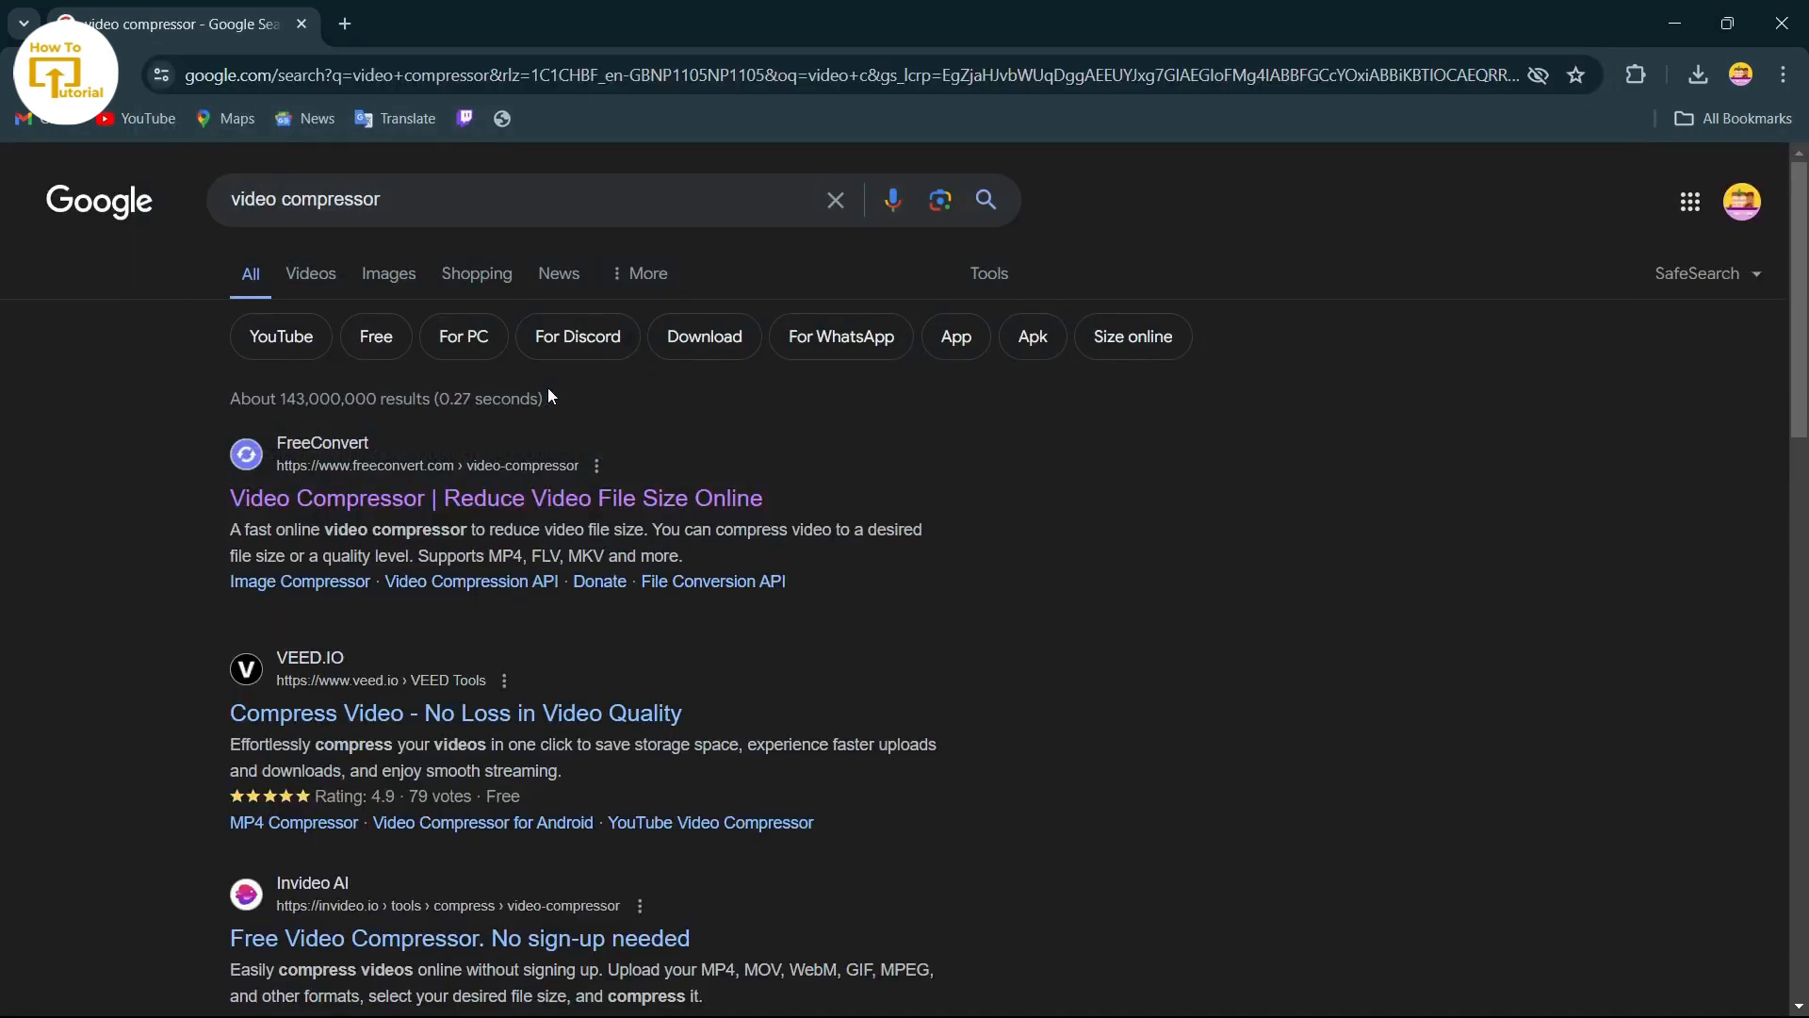
mouse_move(394, 503)
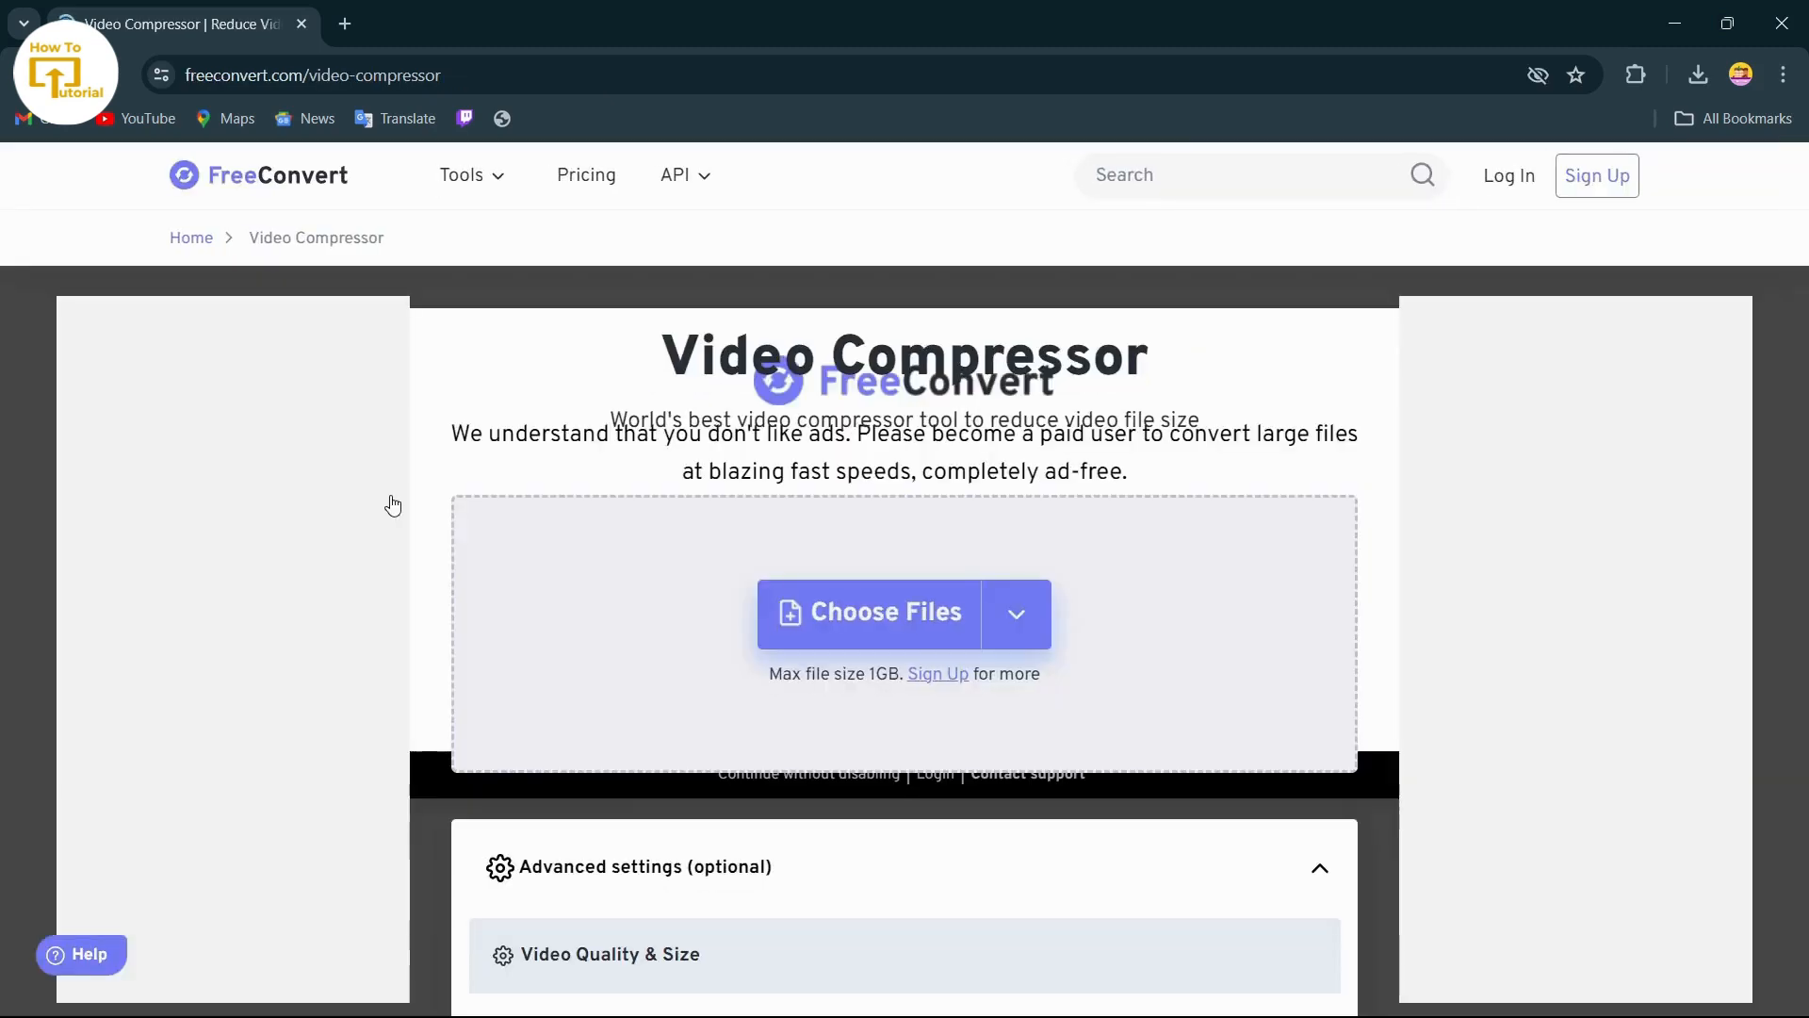
Upload videoplayback.mp4 from the device to FreeConvert's Video Compressor.
click(1016, 614)
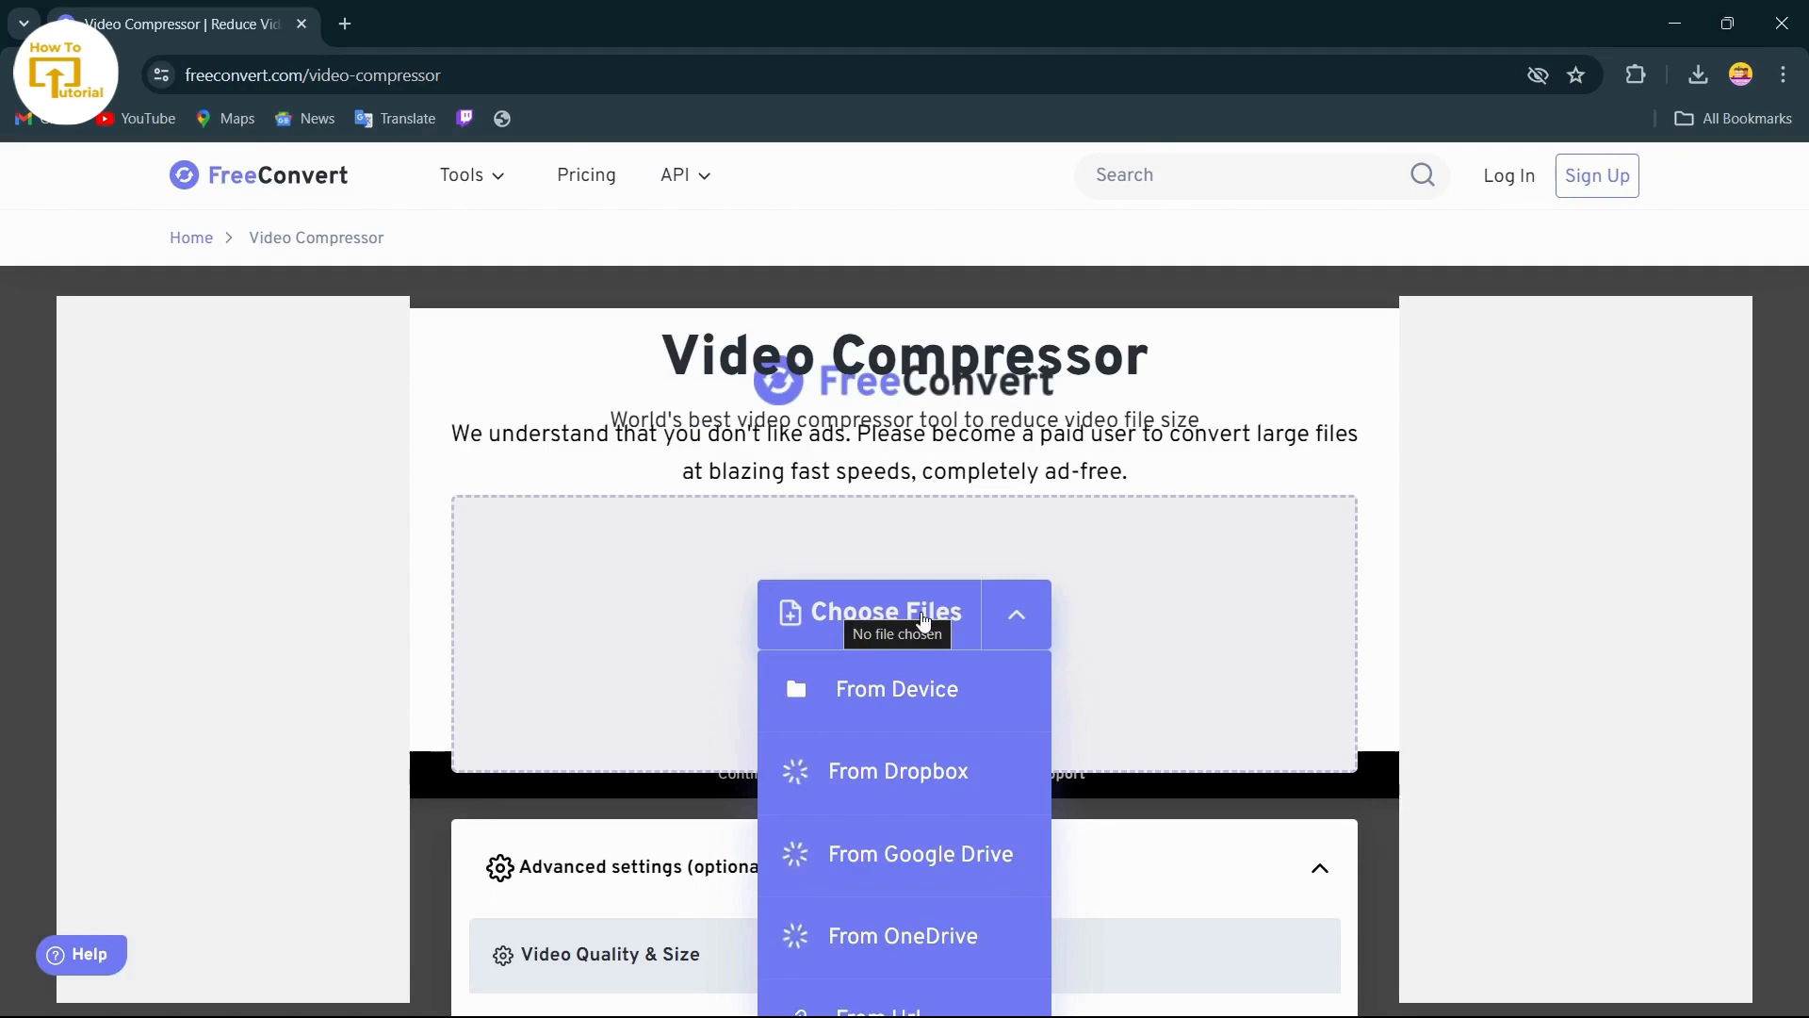
mouse_move(864, 701)
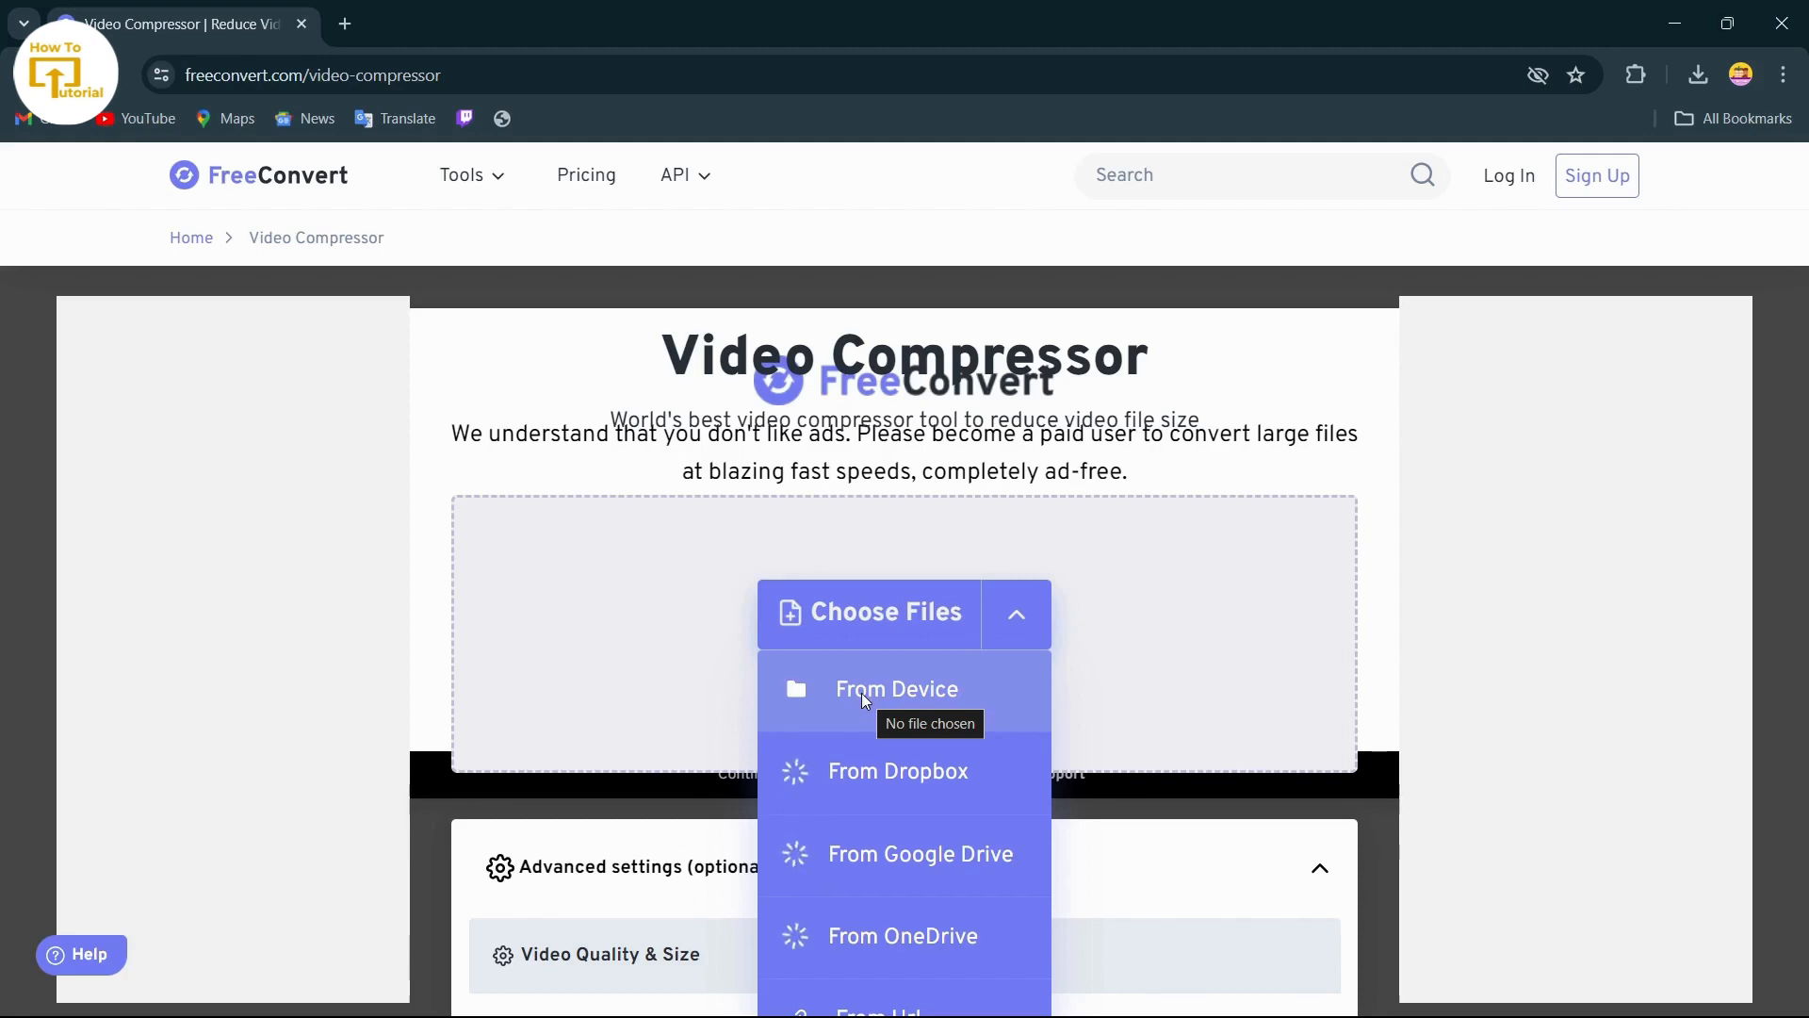
click(897, 690)
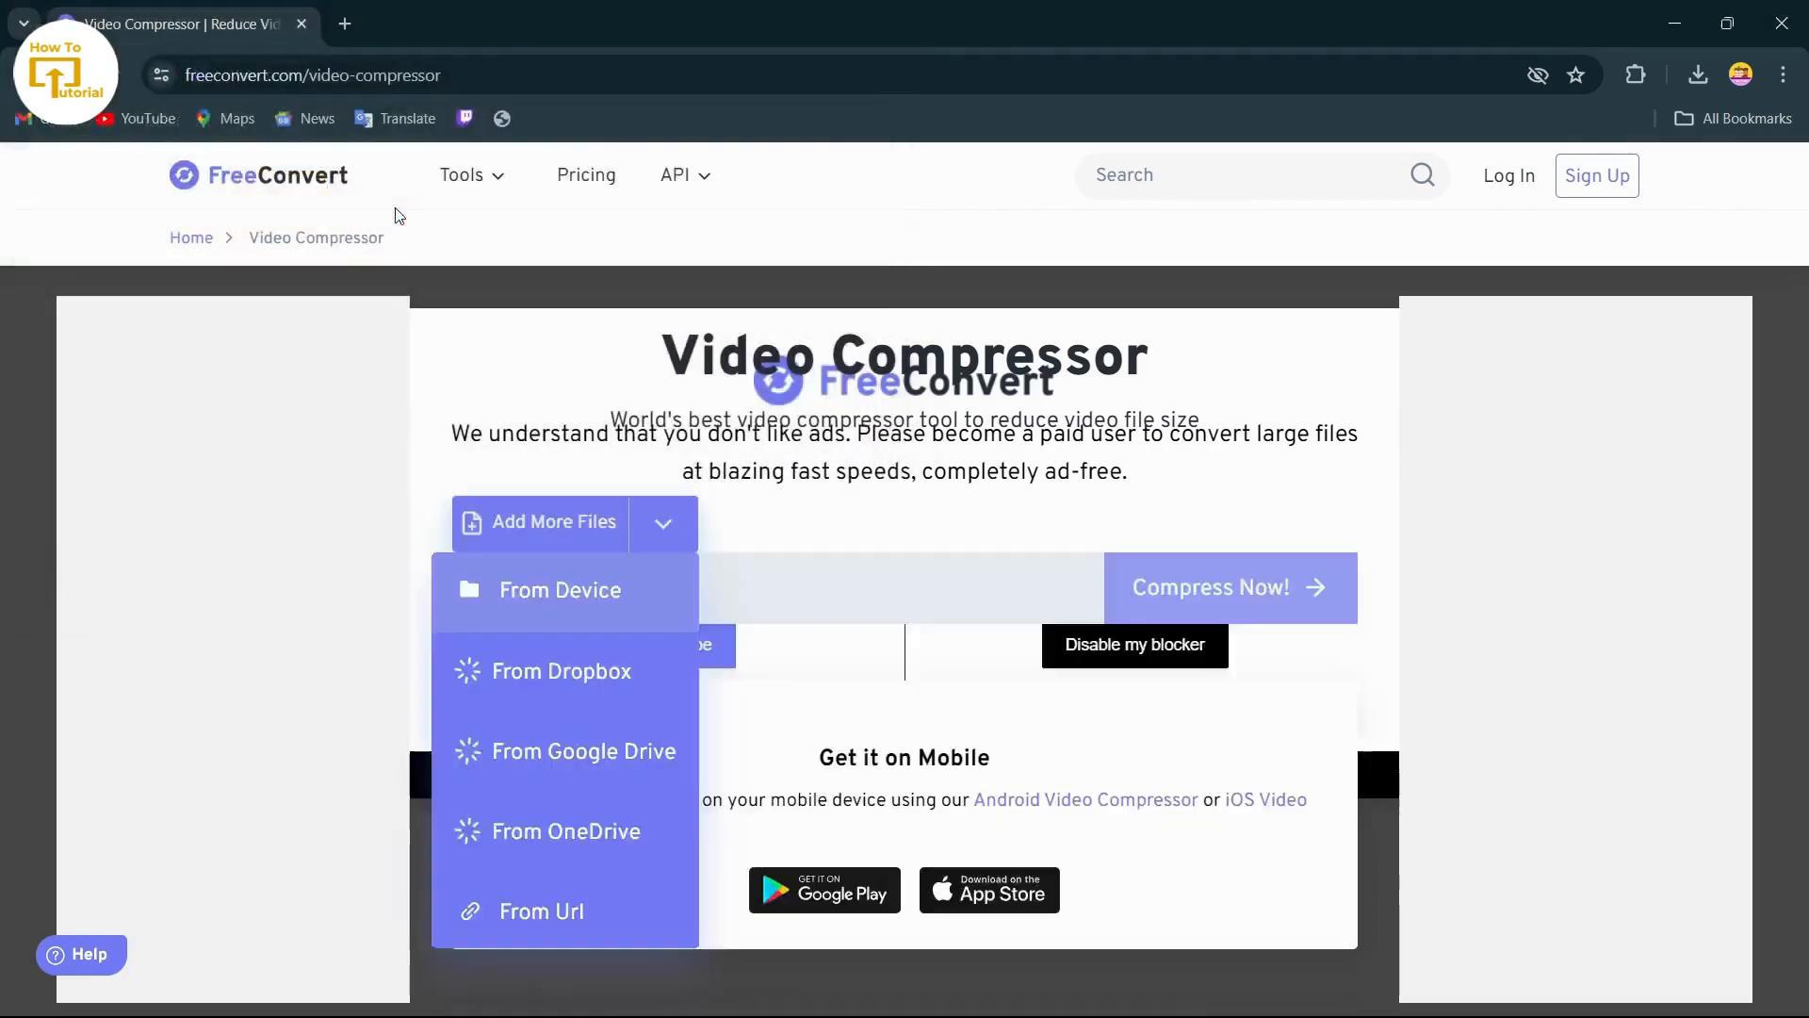
click(559, 590)
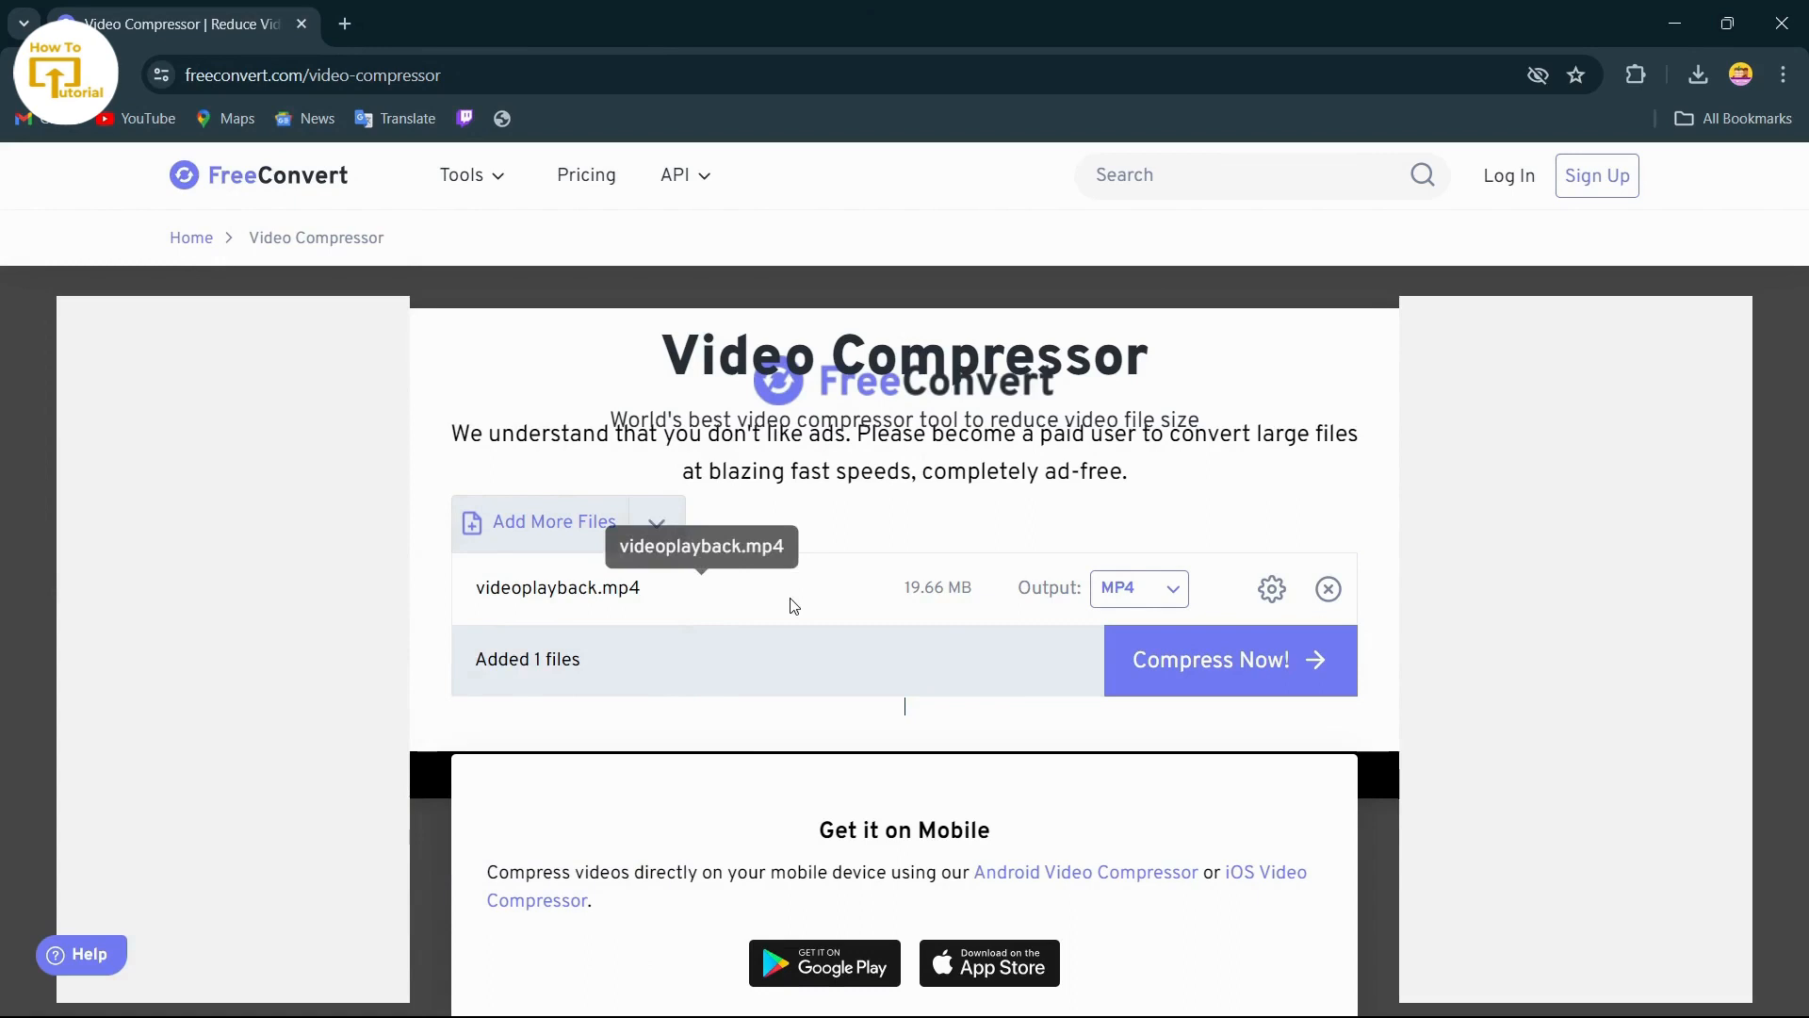
mouse_move(1273, 592)
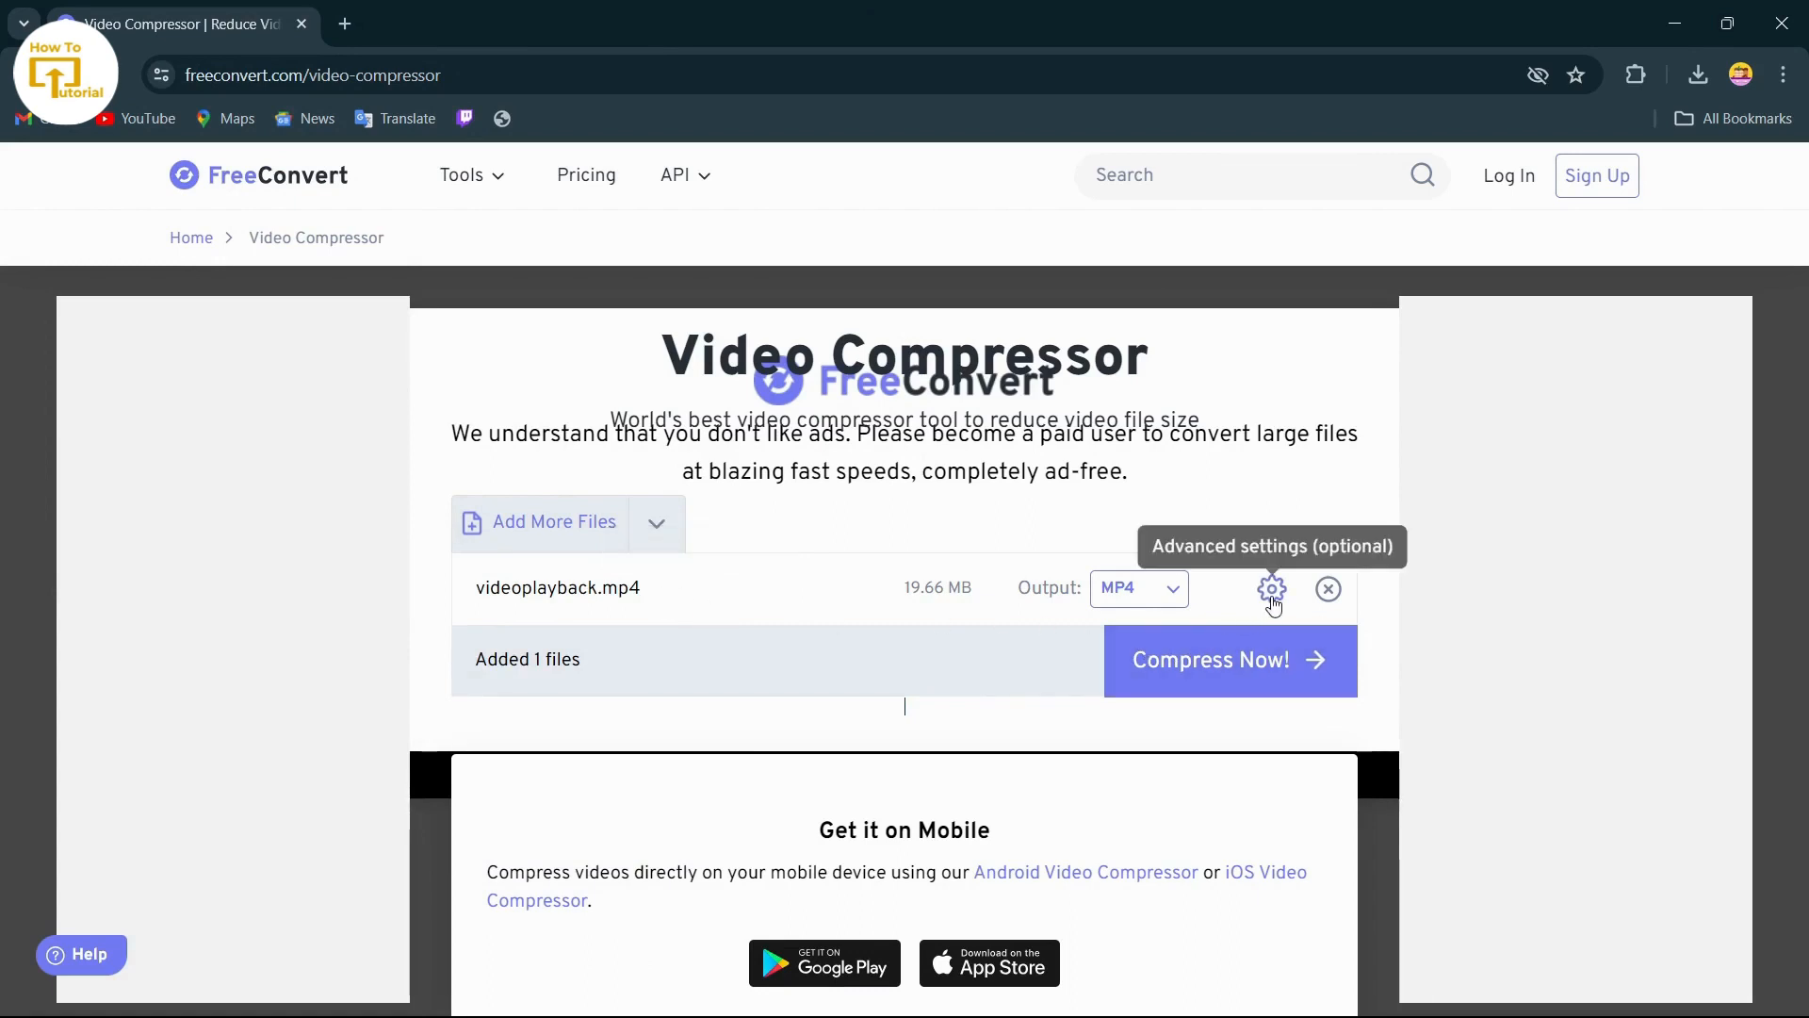
Set the target size slider to 63% in advanced settings and apply.
click(1273, 590)
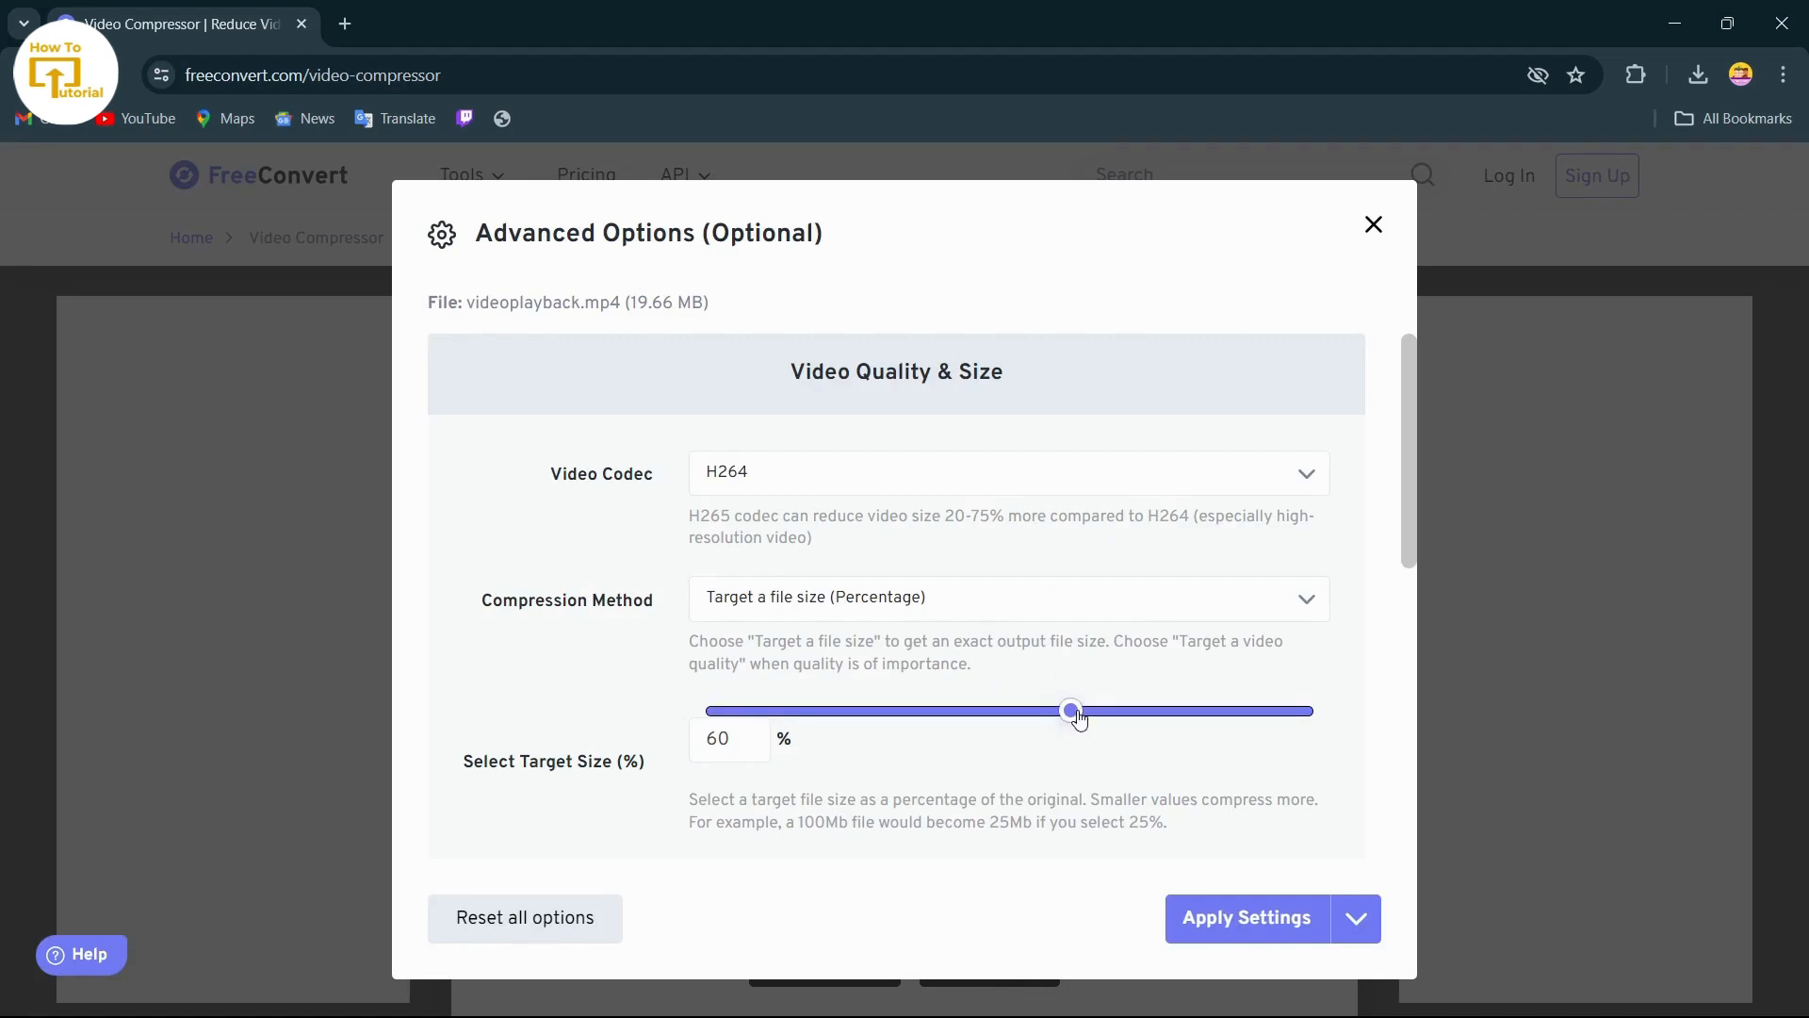
drag(1070, 711, 1274, 711)
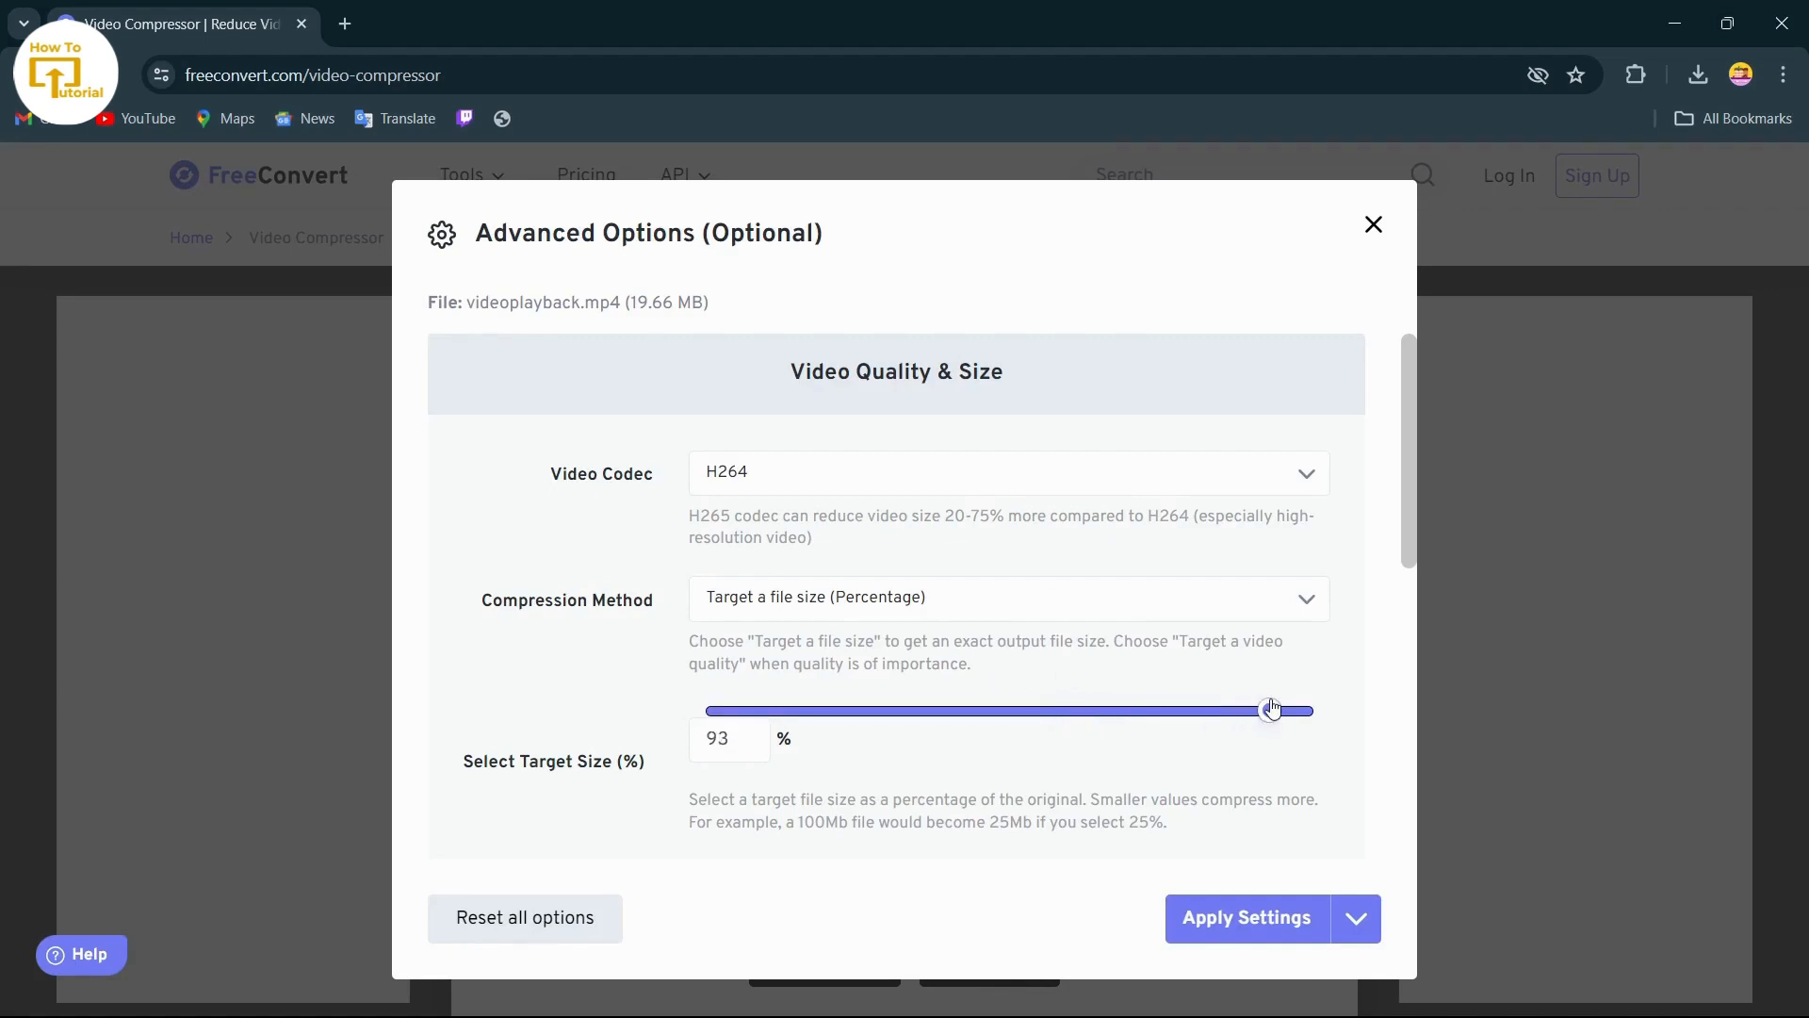
drag(1270, 709, 1217, 710)
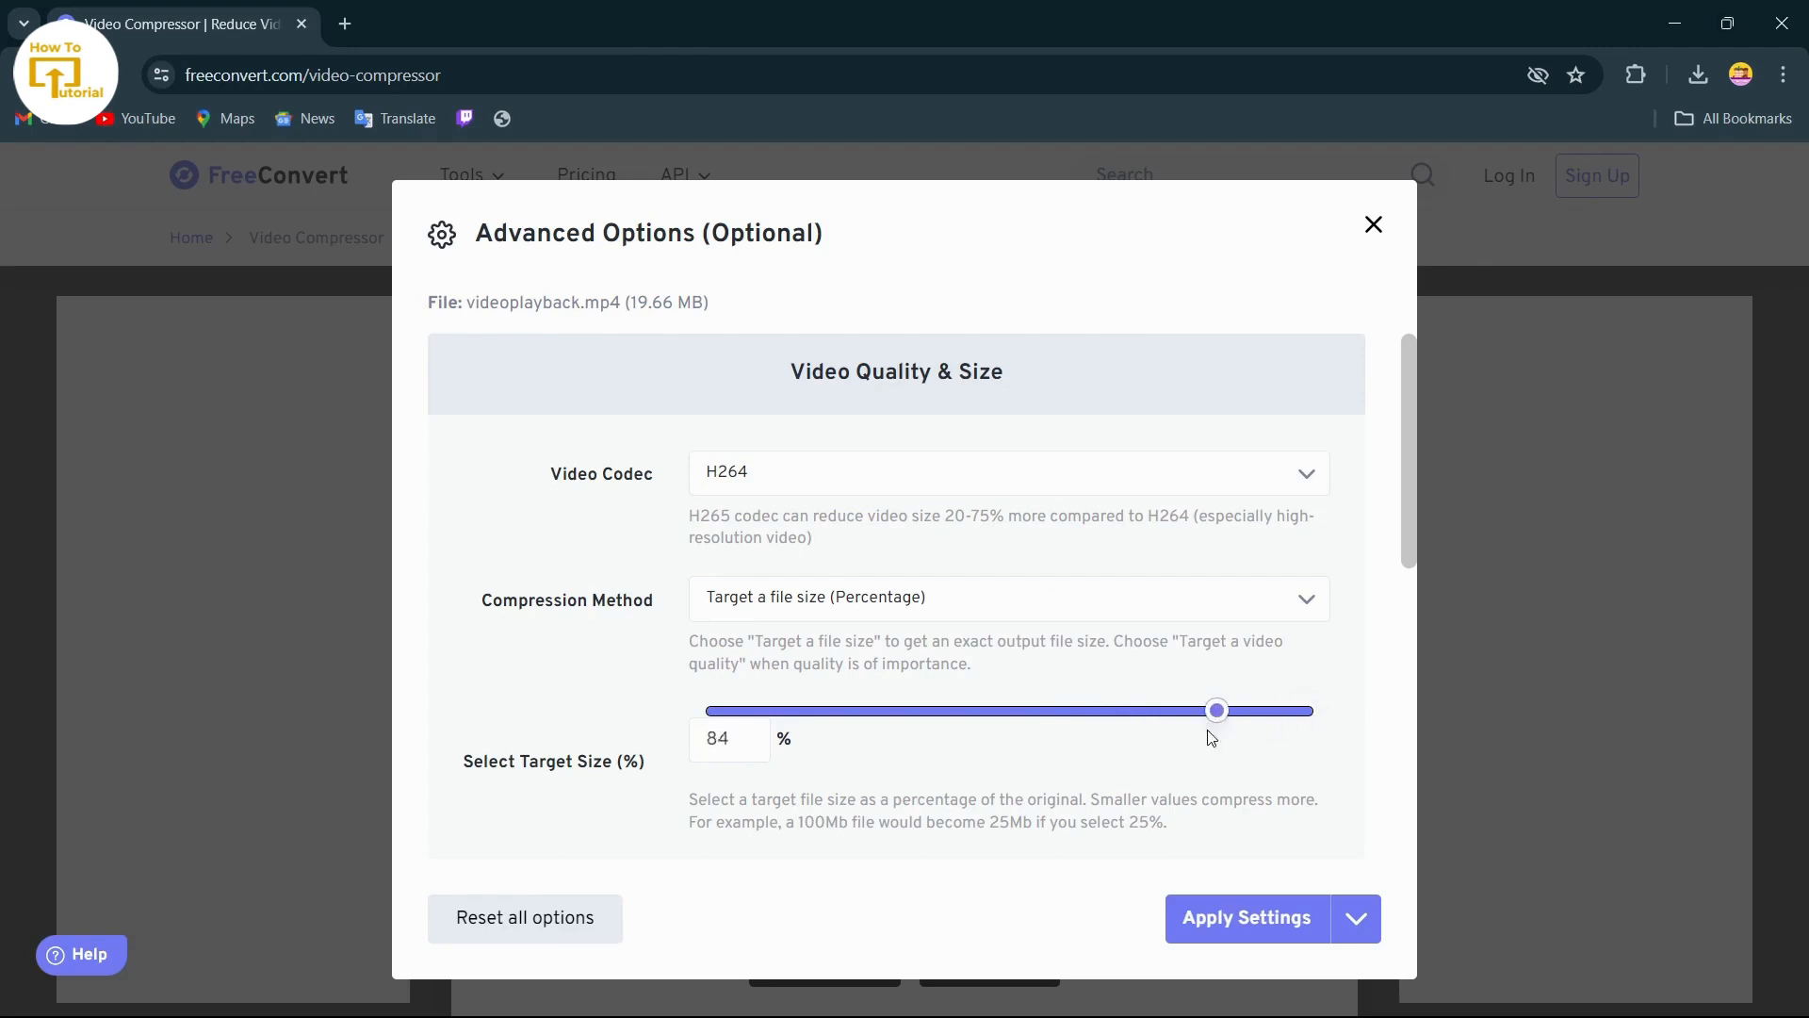
drag(1215, 709, 1086, 710)
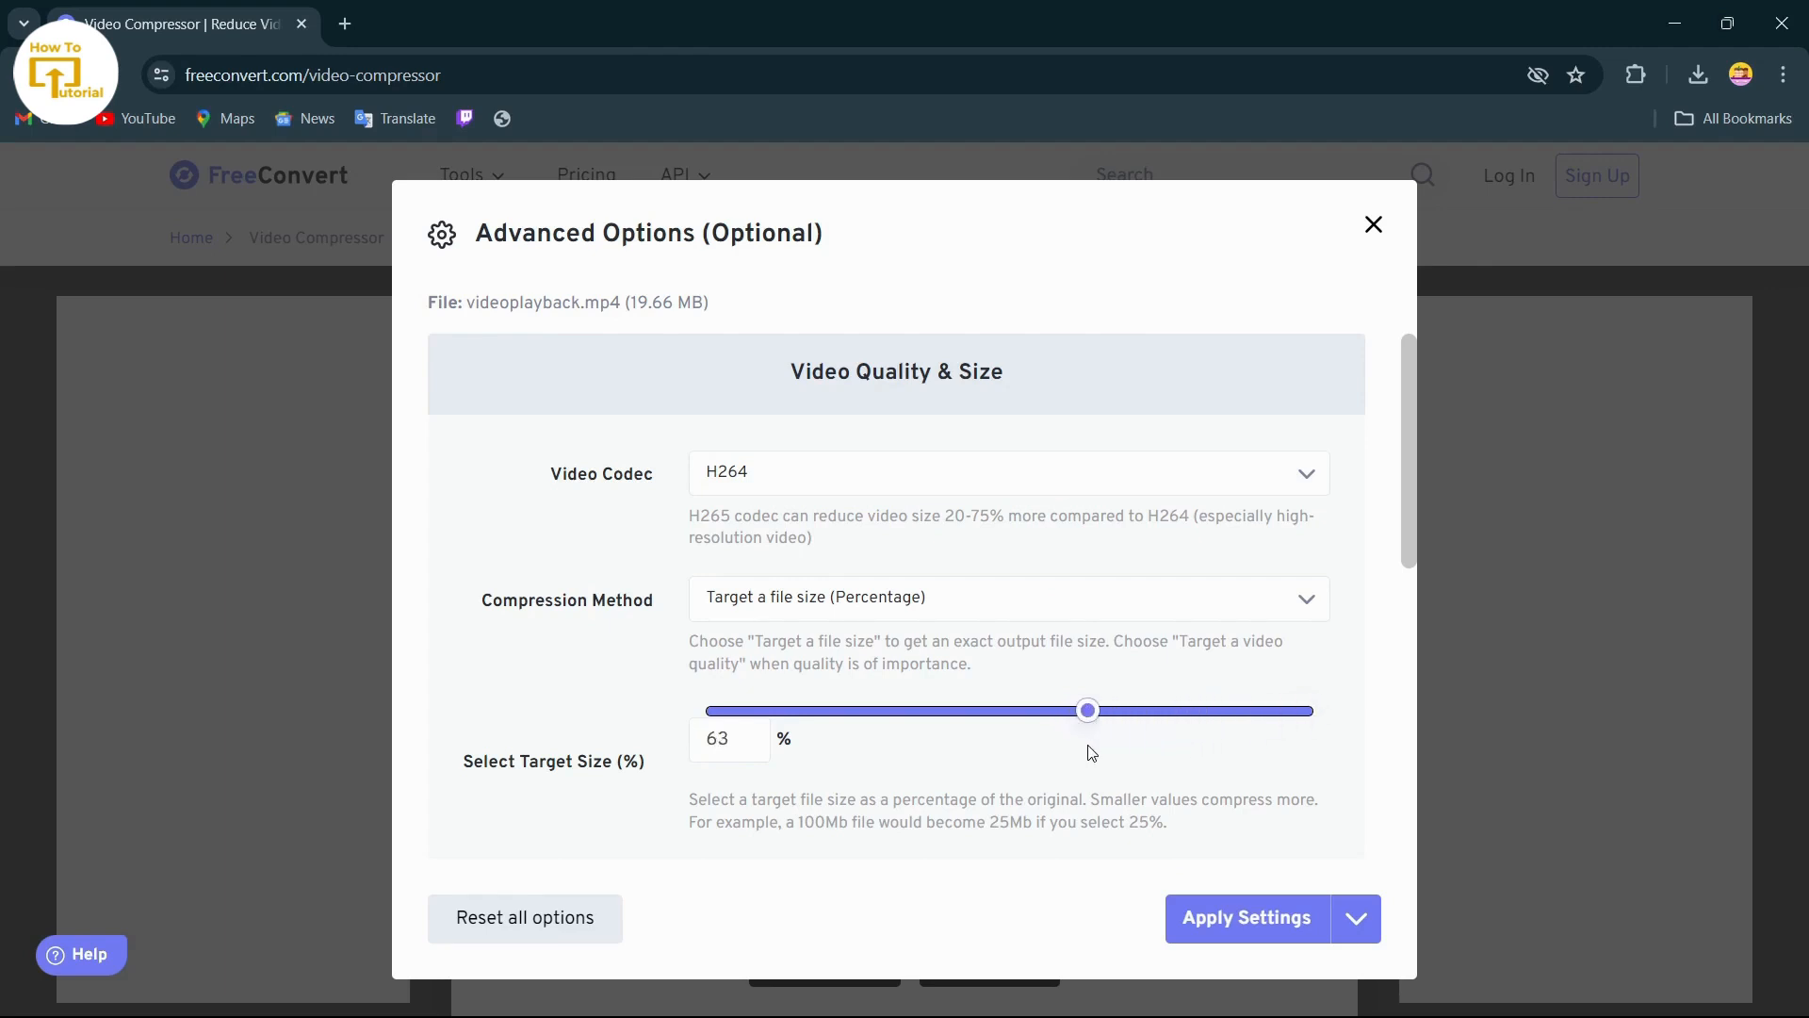
mouse_move(1277, 920)
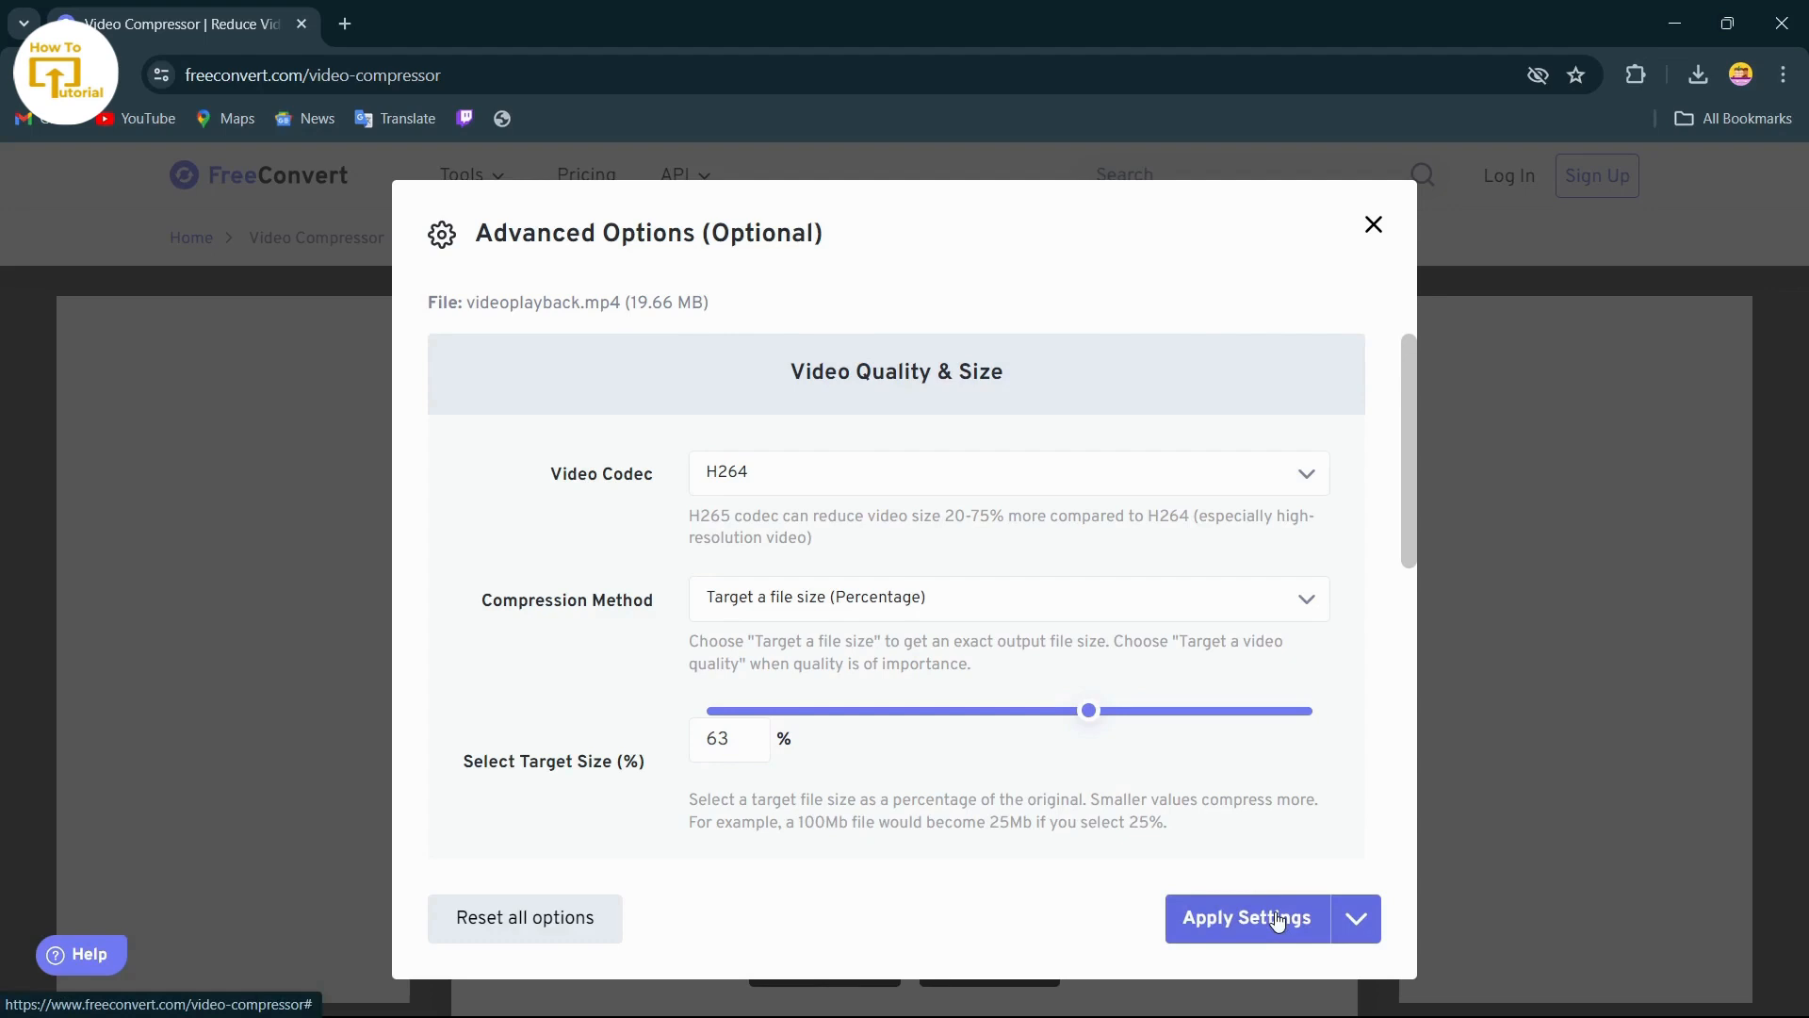
click(1247, 918)
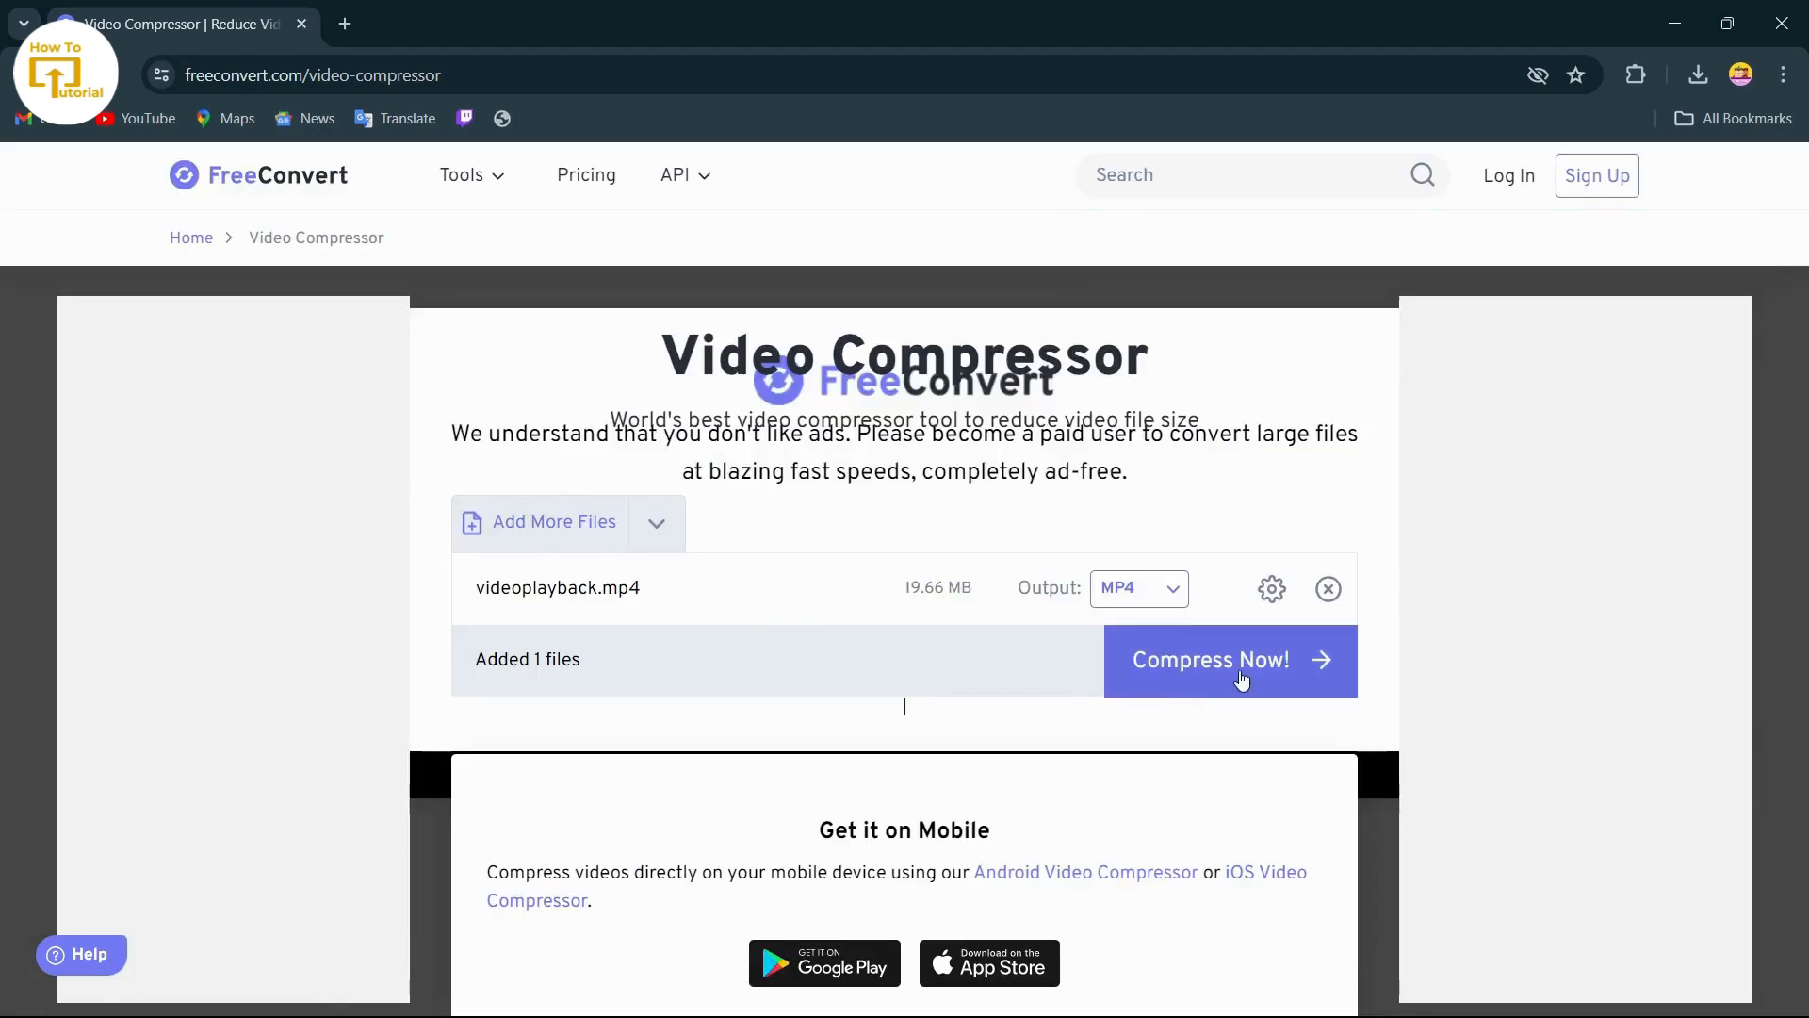
Compress videoplayback.mp4, then show the downloaded 11.8 MB file in its folder.
click(1229, 661)
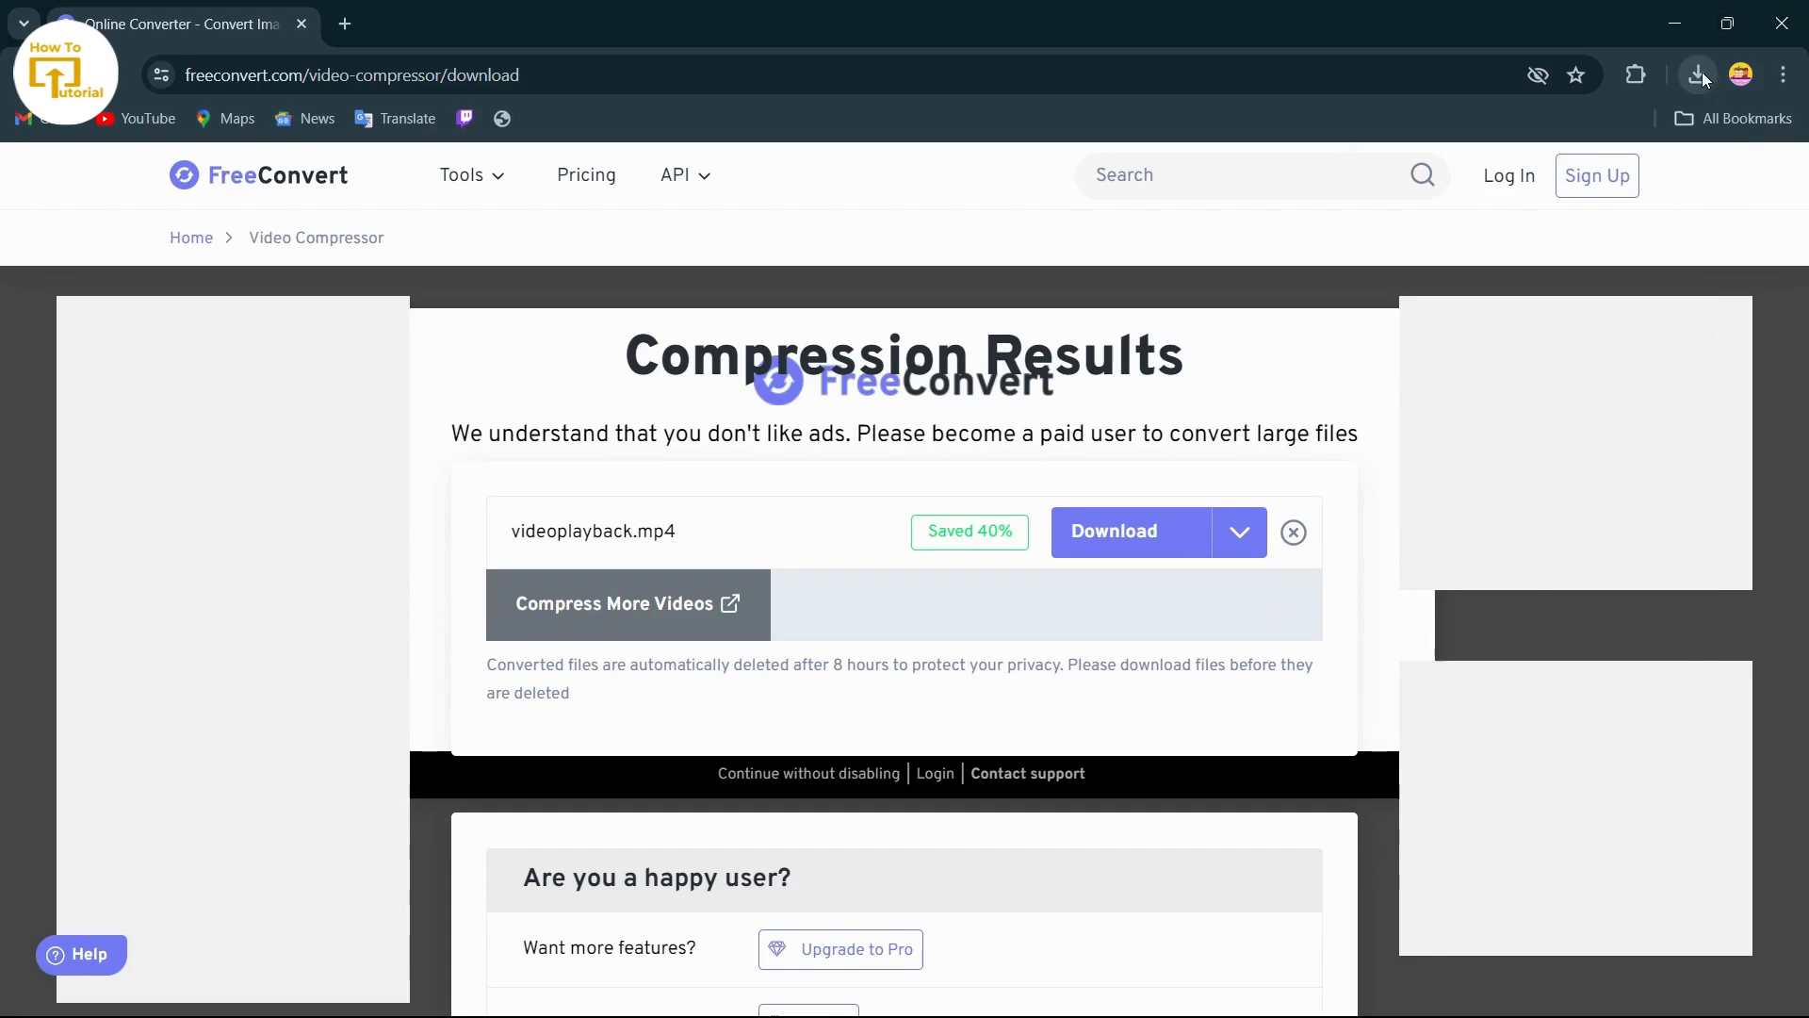
click(1697, 74)
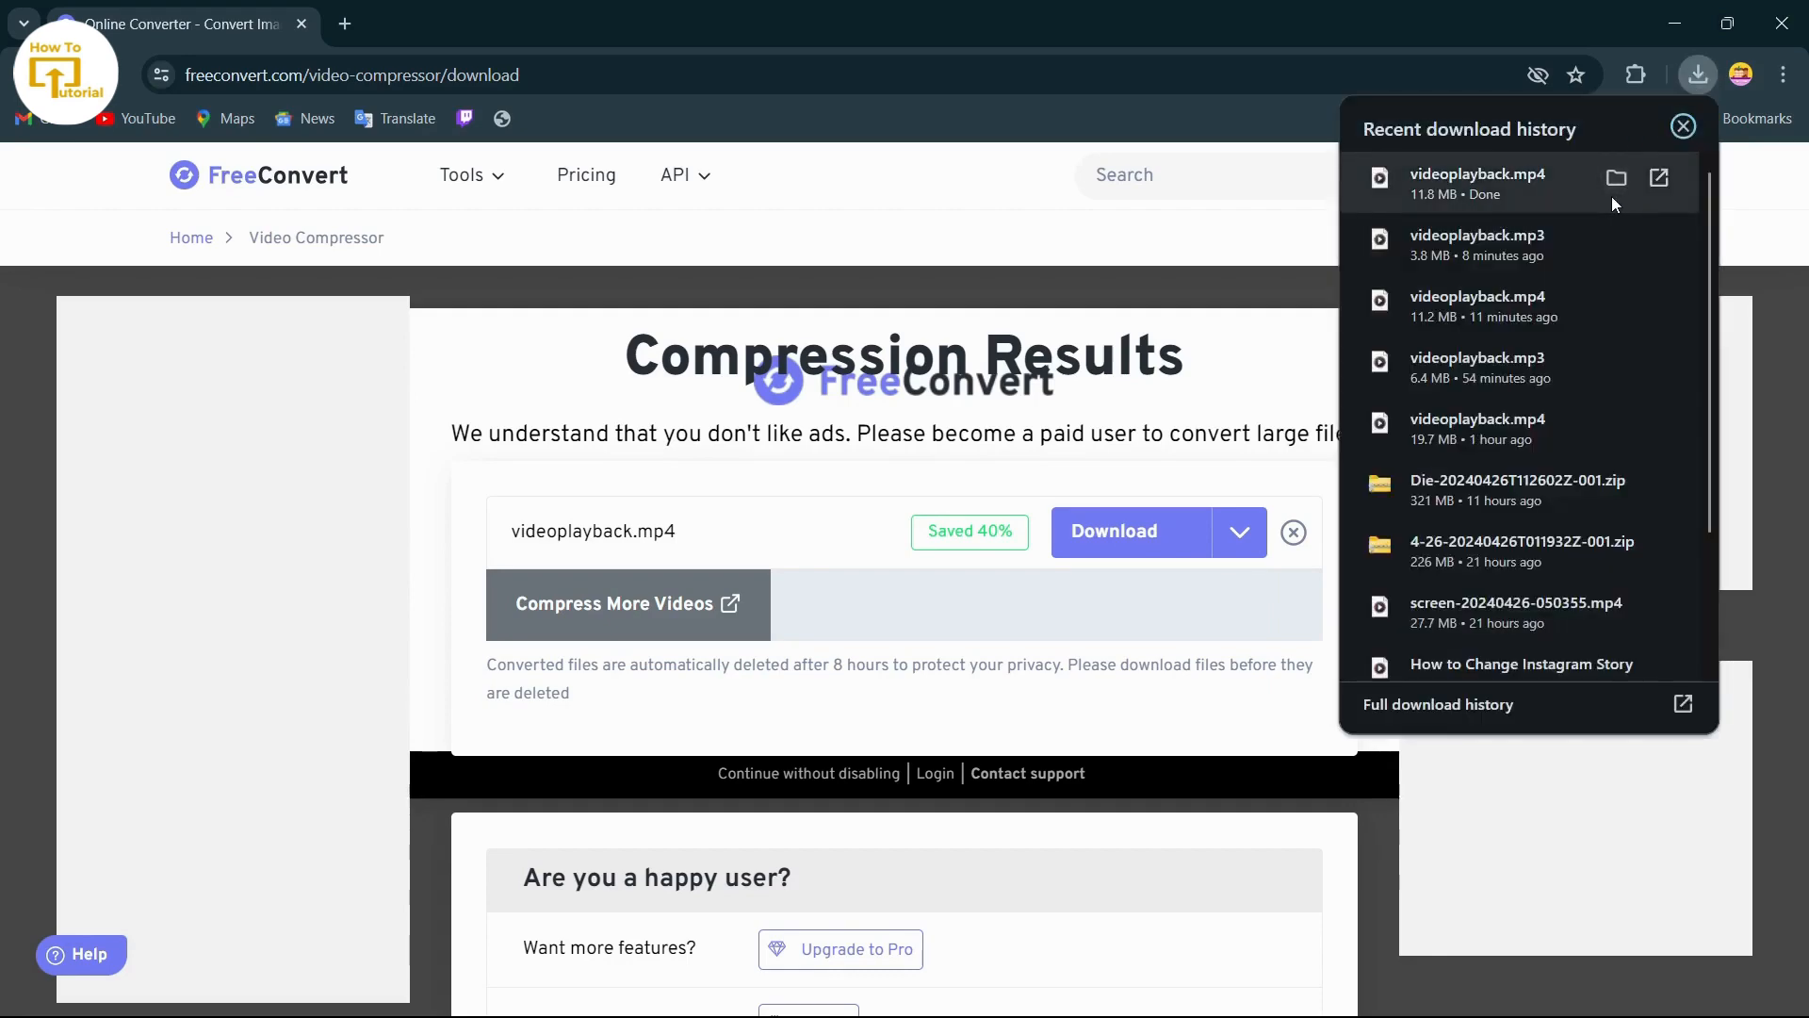
click(1616, 177)
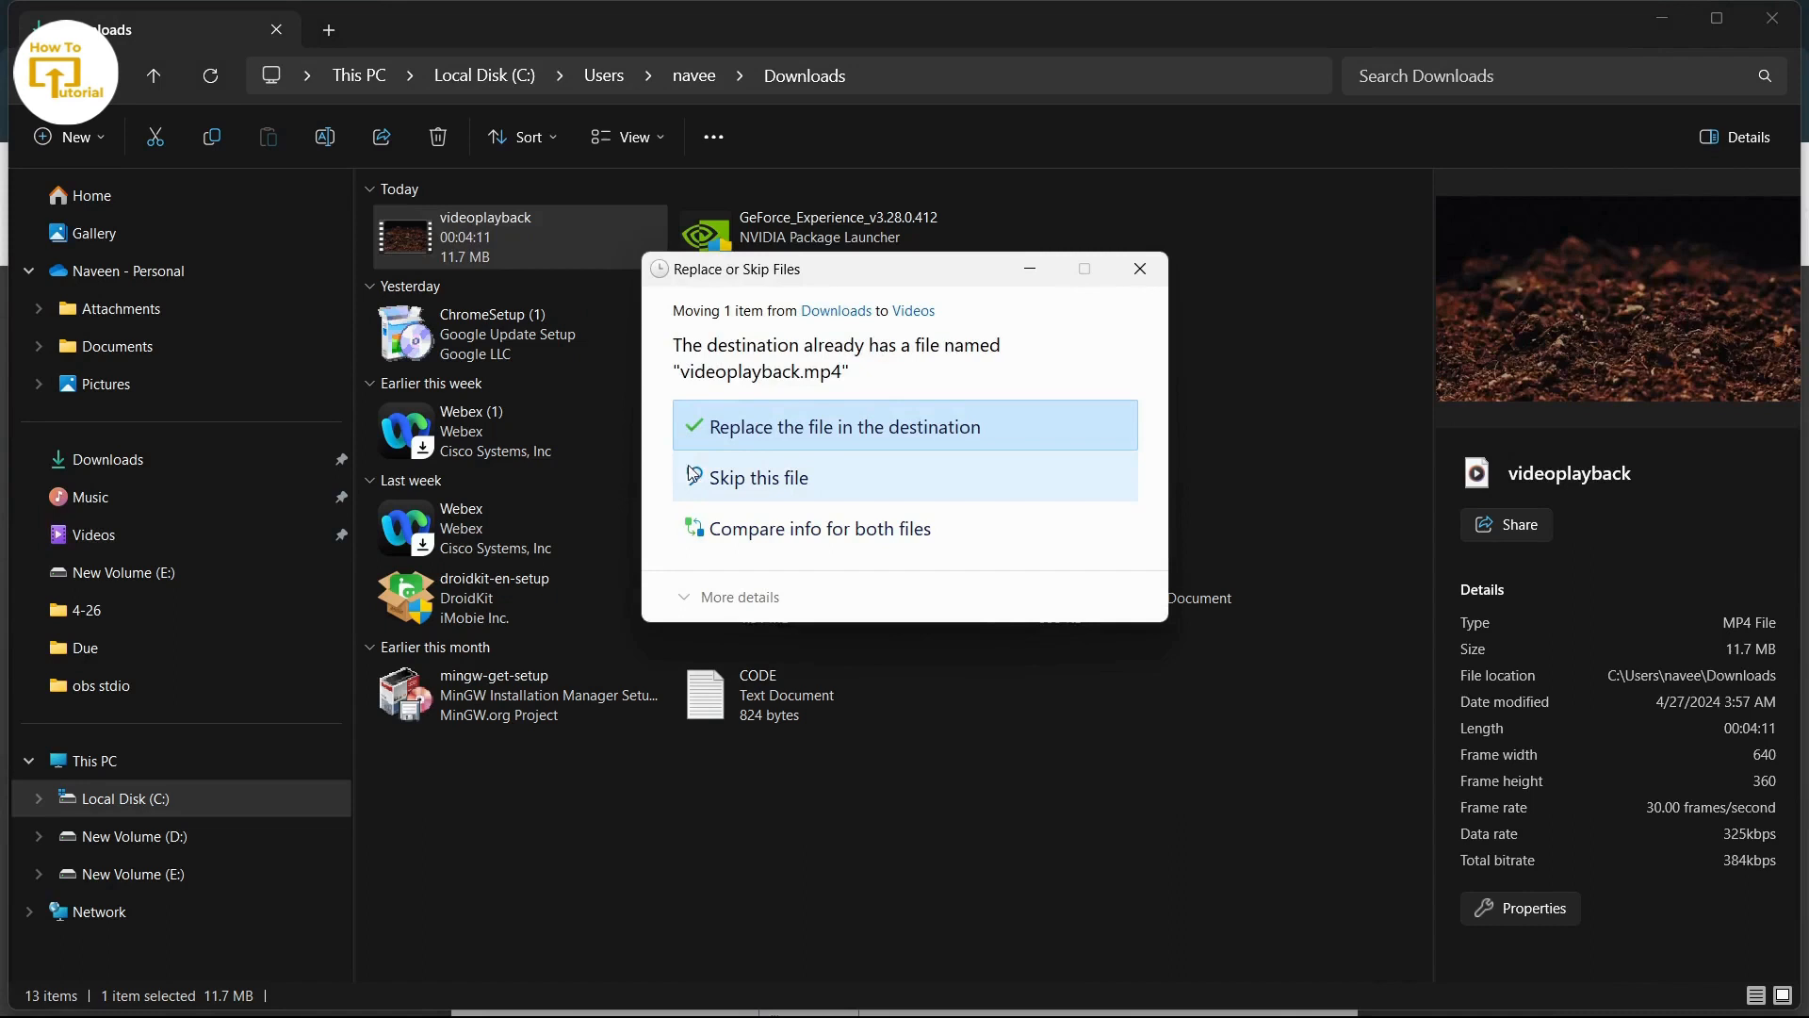
mouse_move(784, 542)
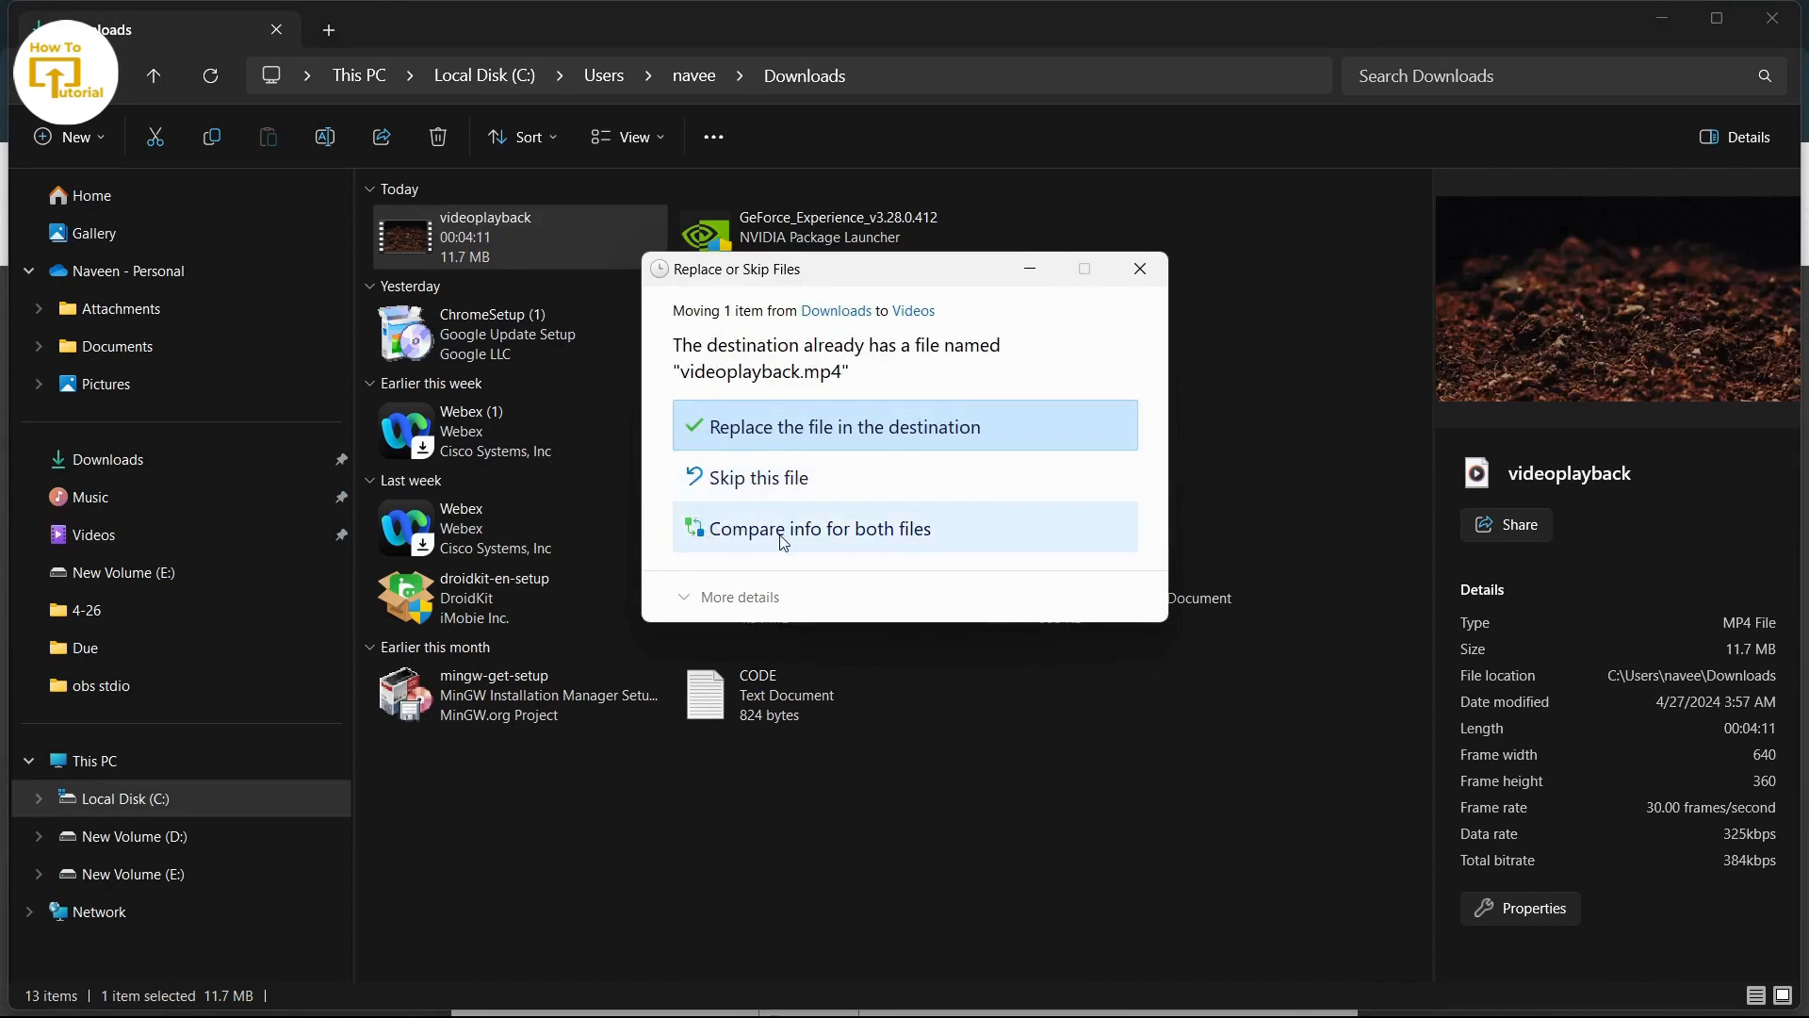
Compare info for the 11.7 MB download and the 19.6 MB original.
click(820, 529)
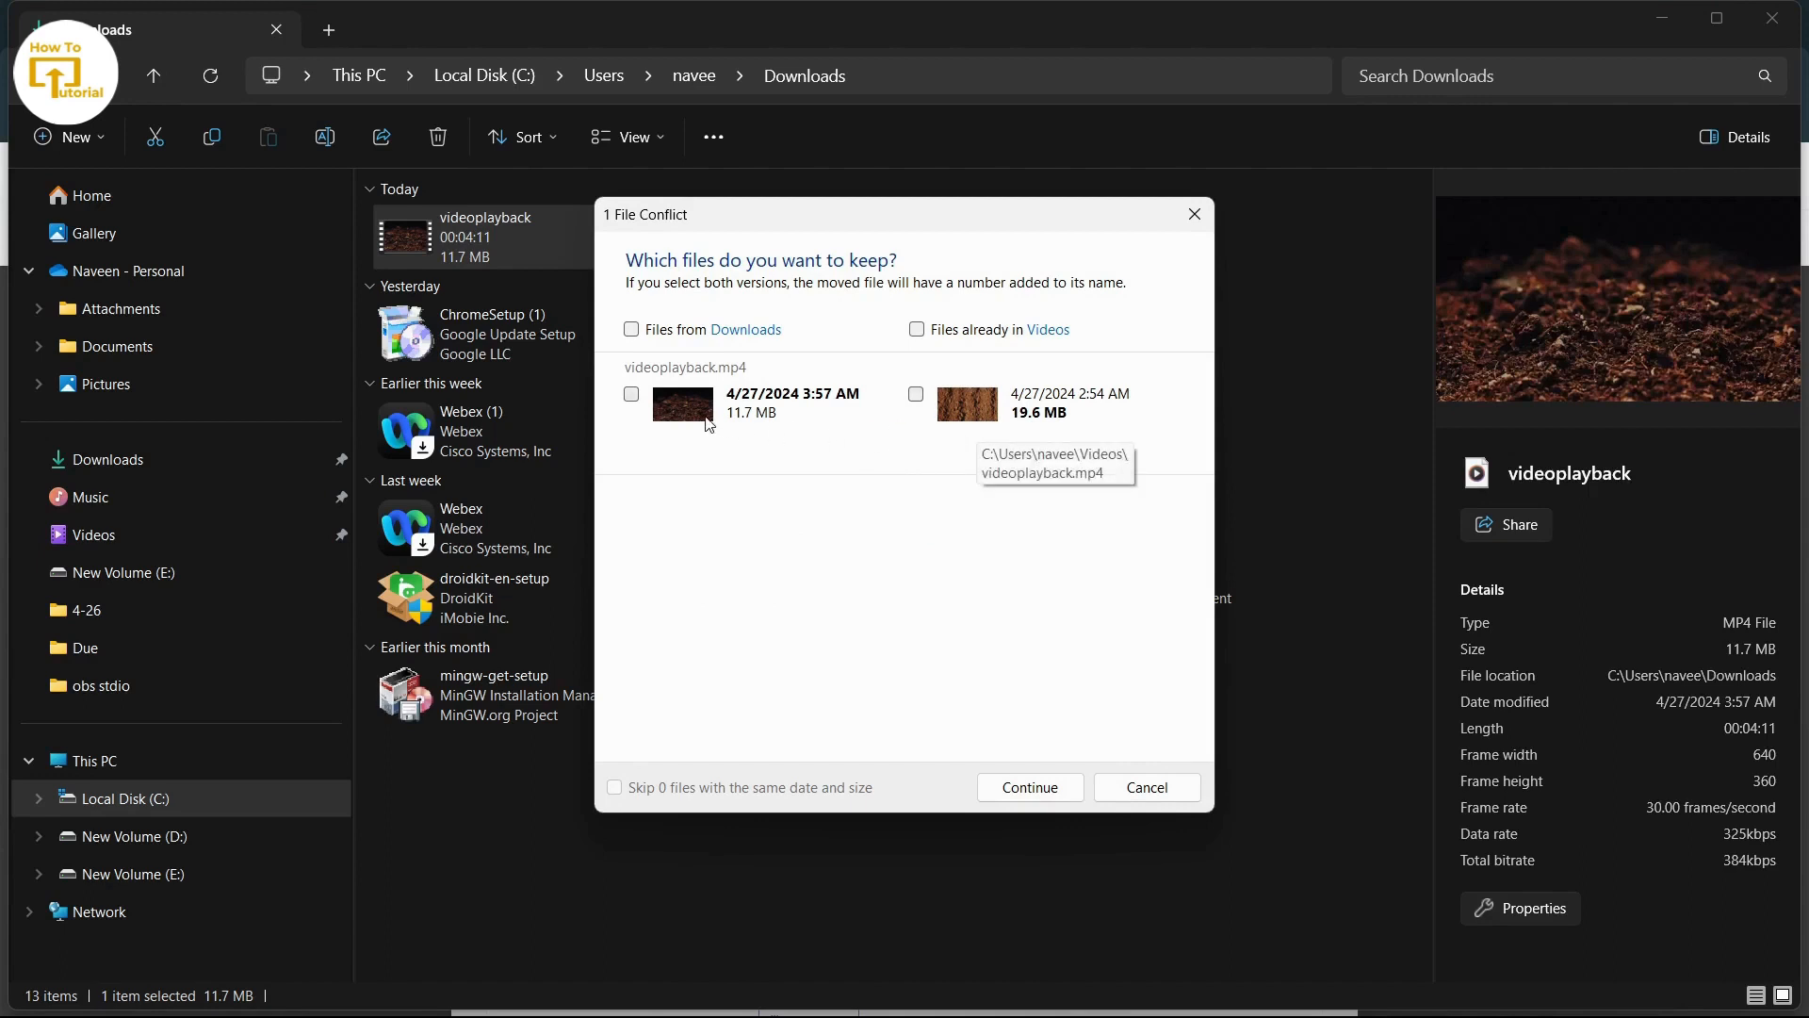
mouse_move(700, 416)
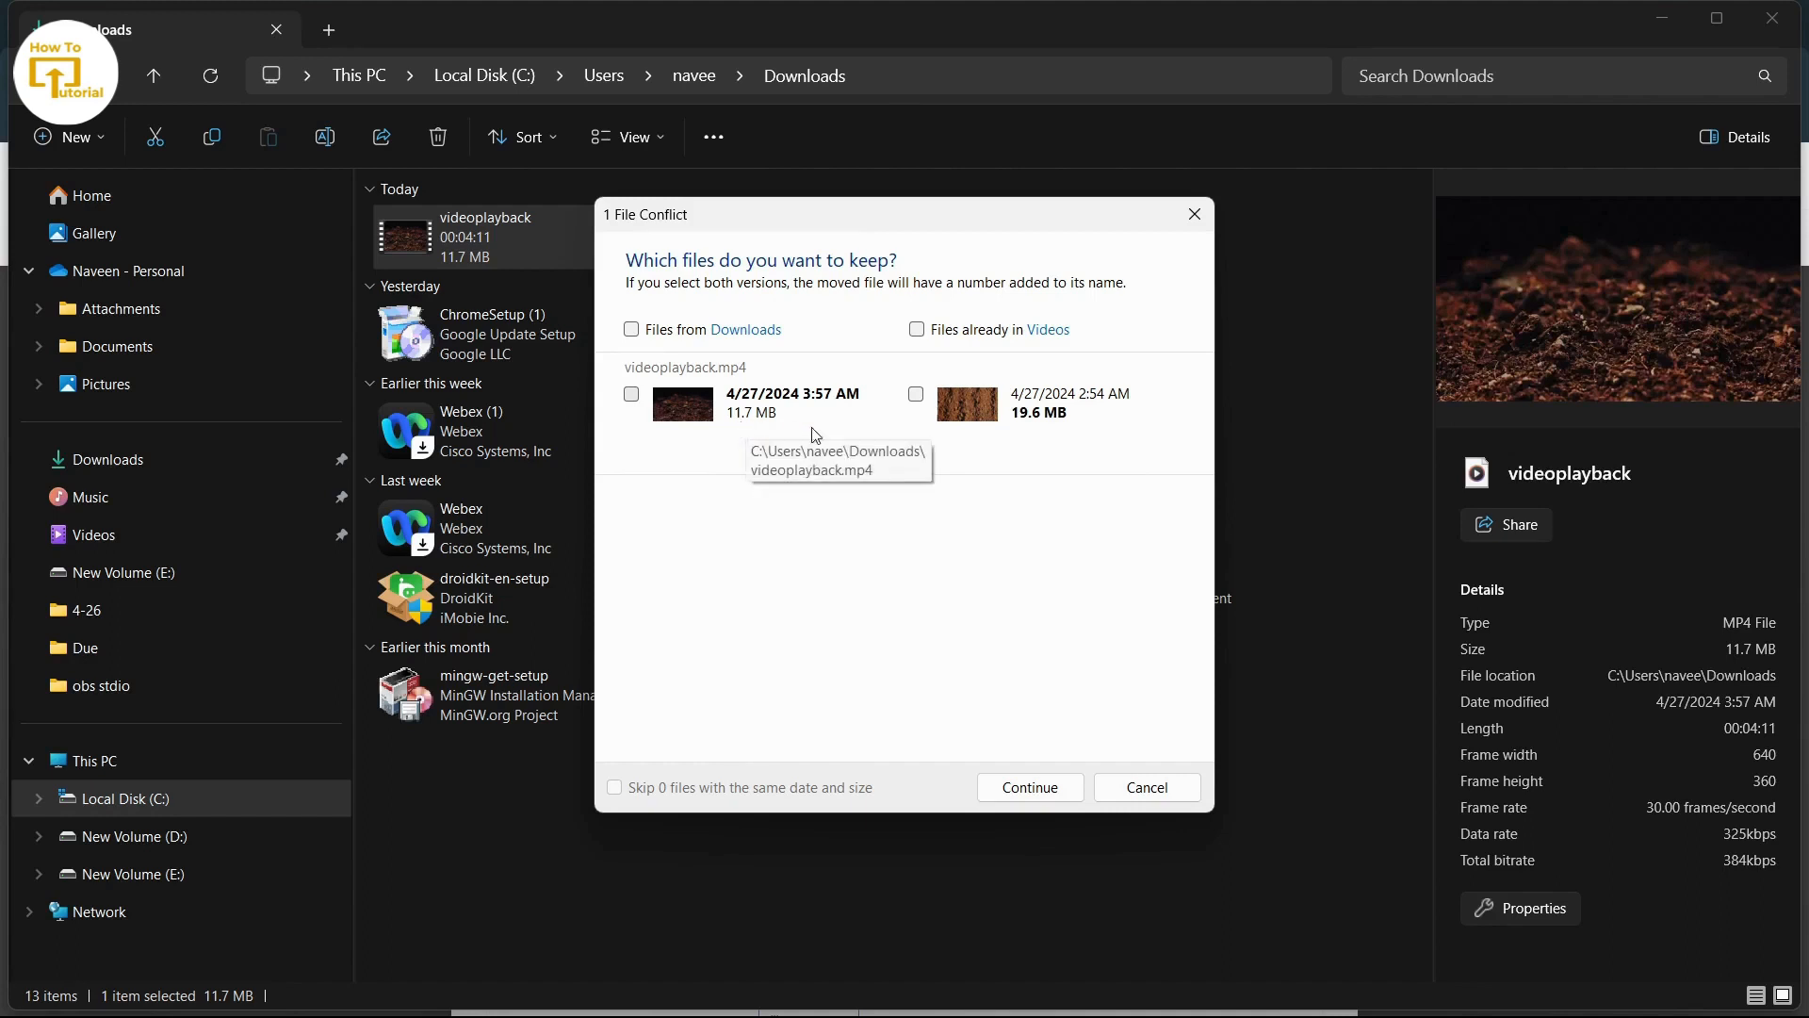
mouse_move(1037, 432)
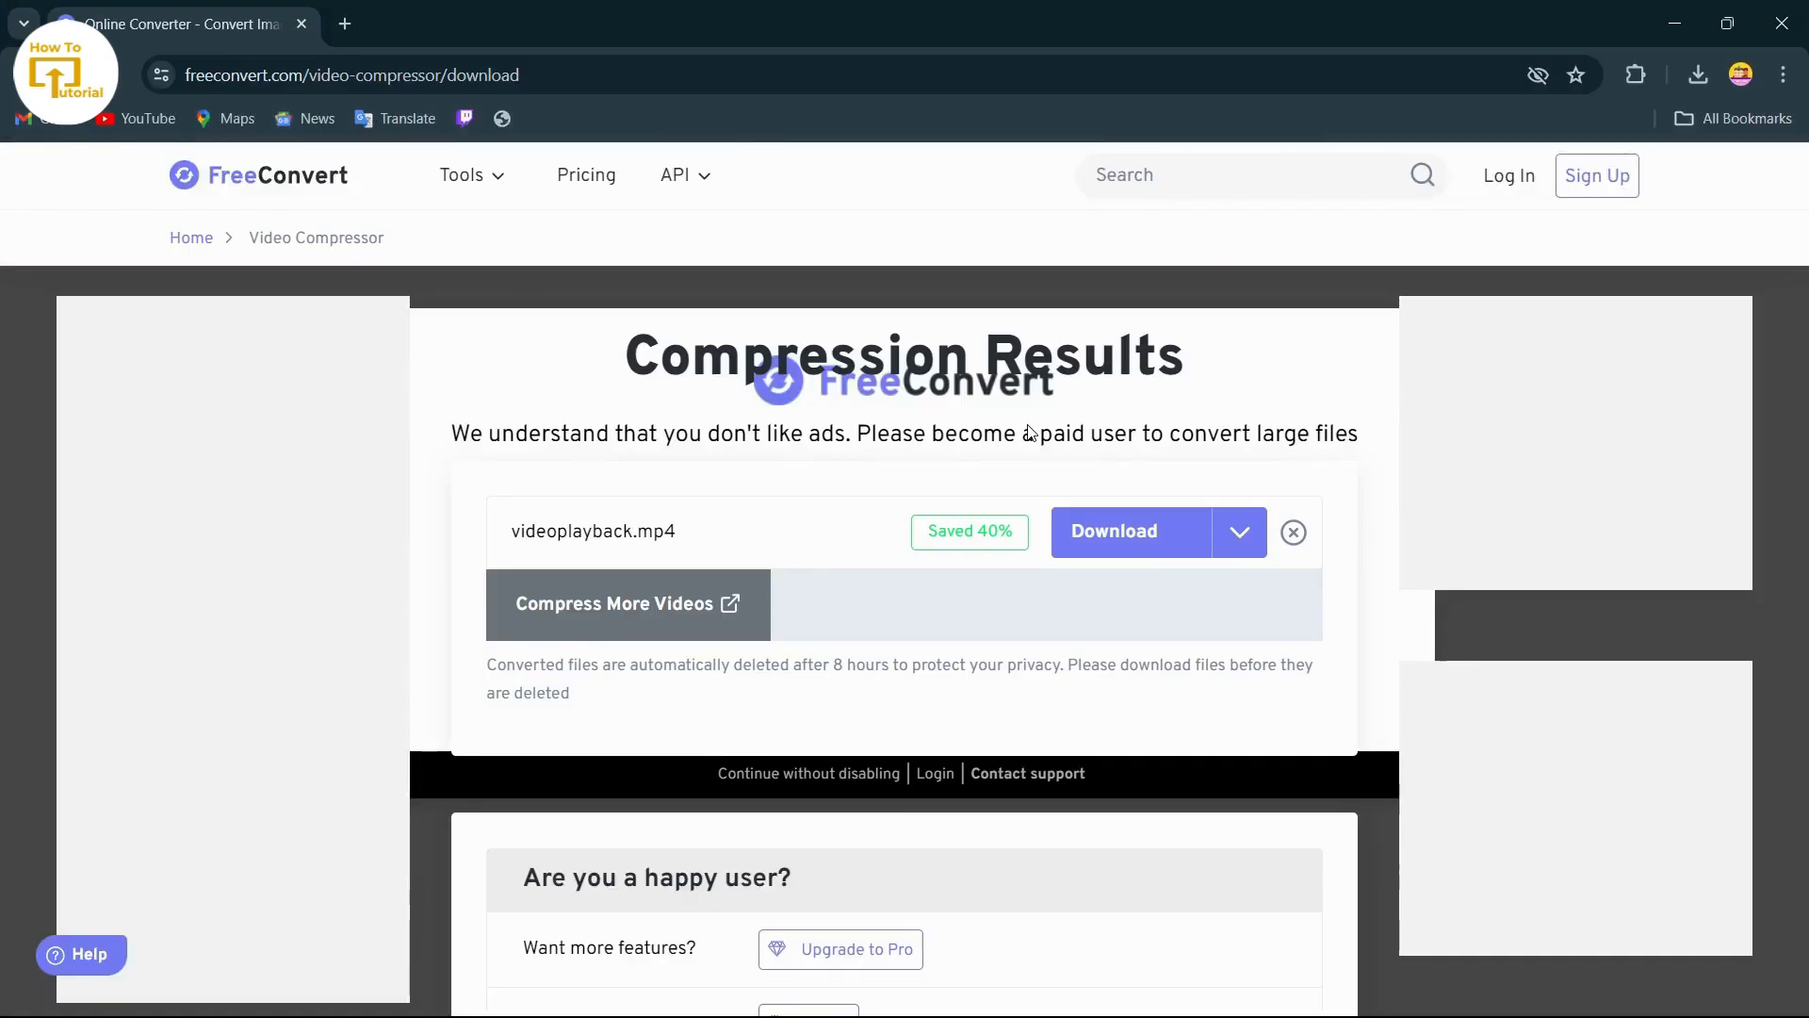
mouse_move(1055, 611)
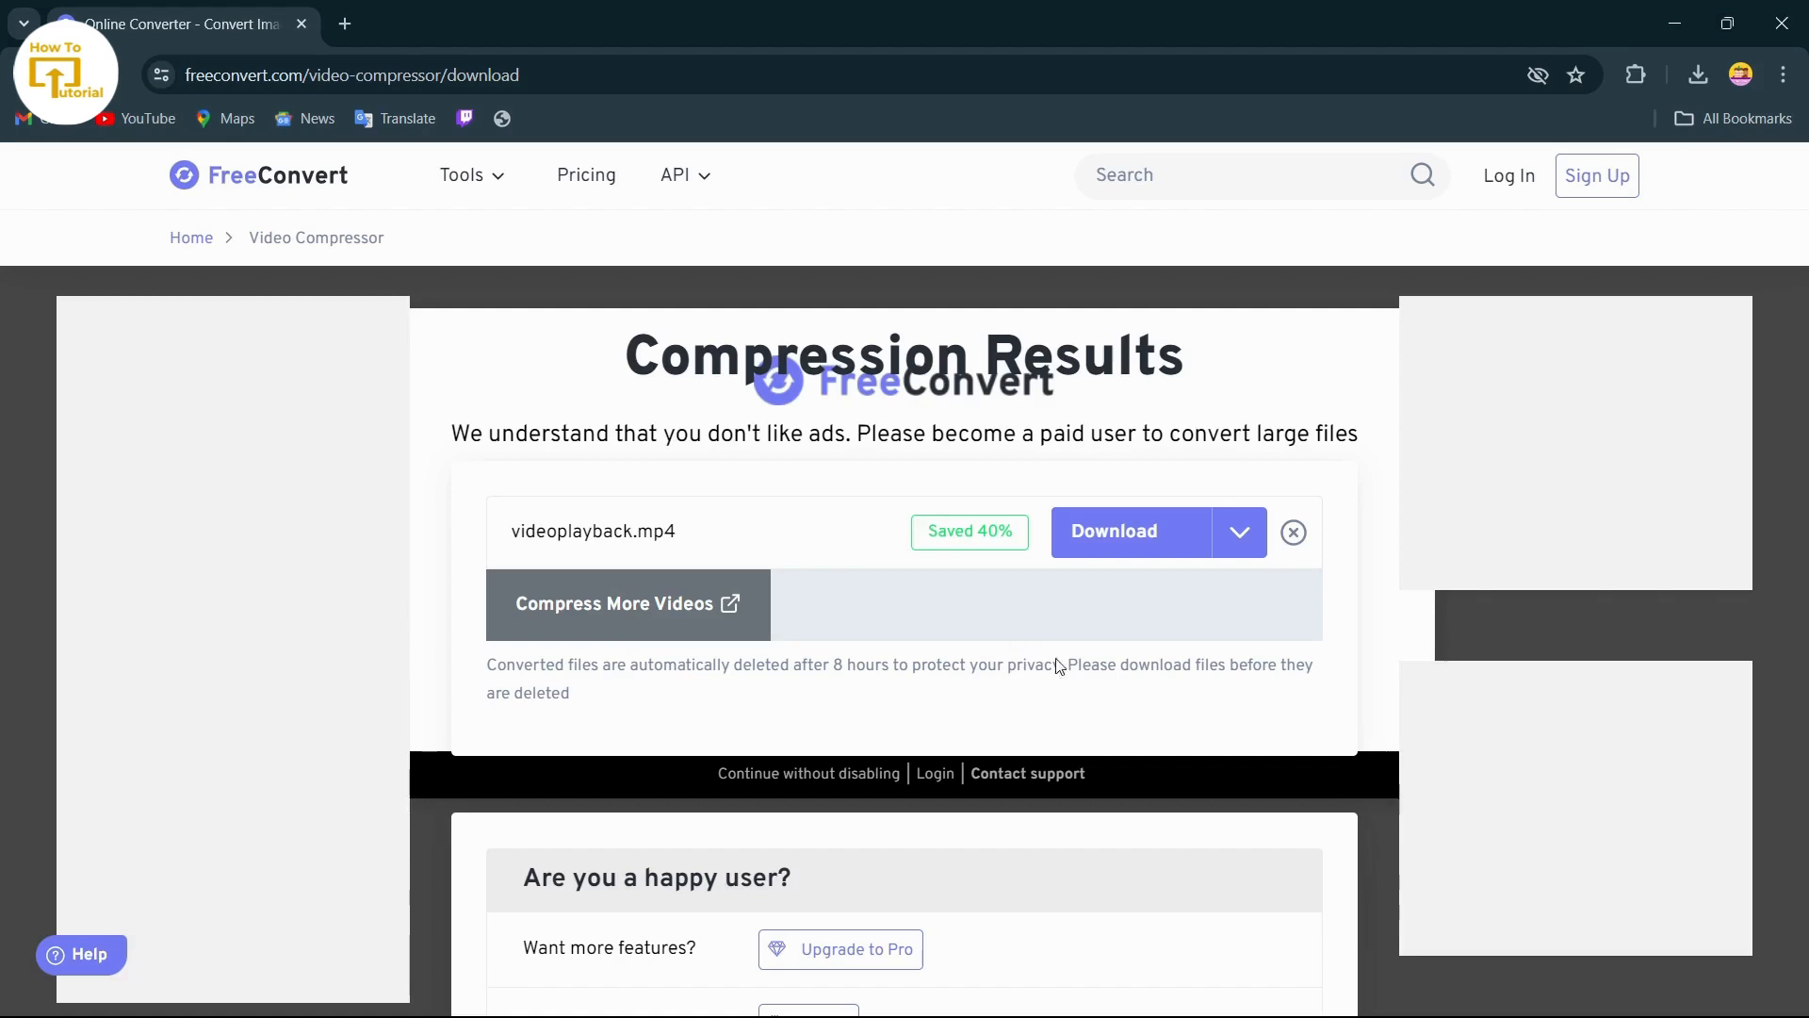
Remove the result, re-add the video, and drag target size to 99%.
click(1293, 532)
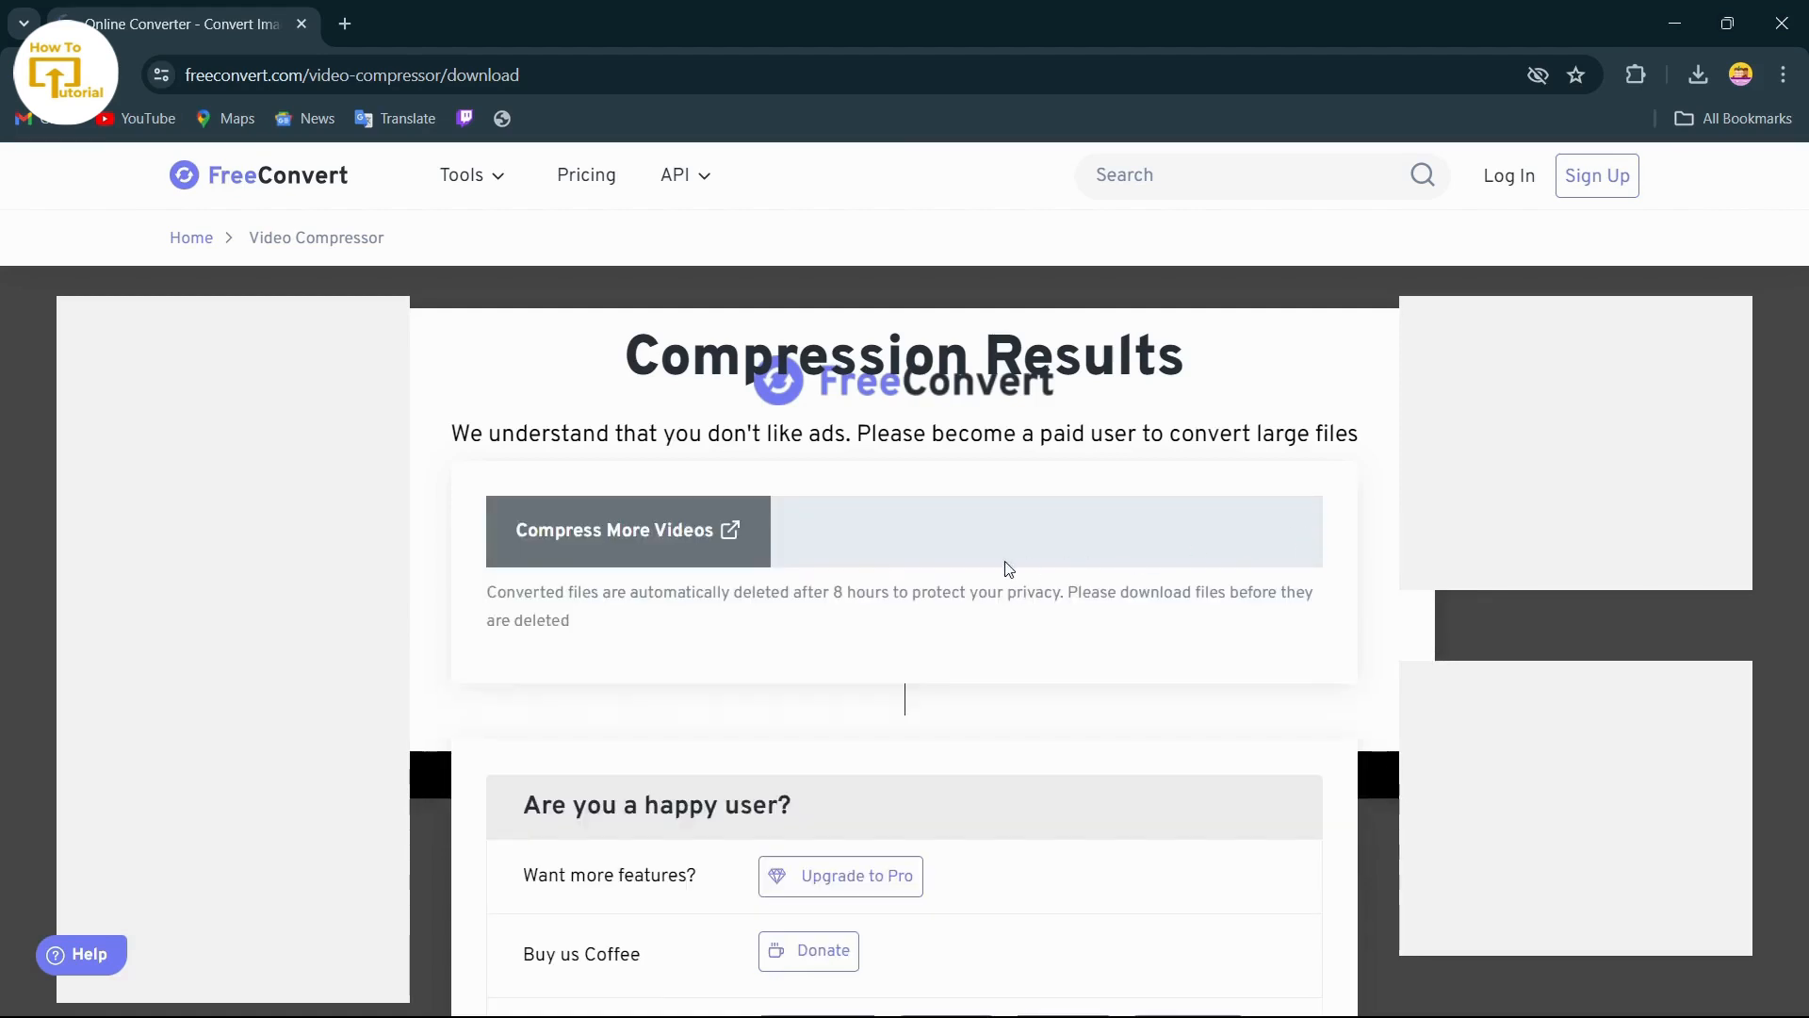
click(626, 530)
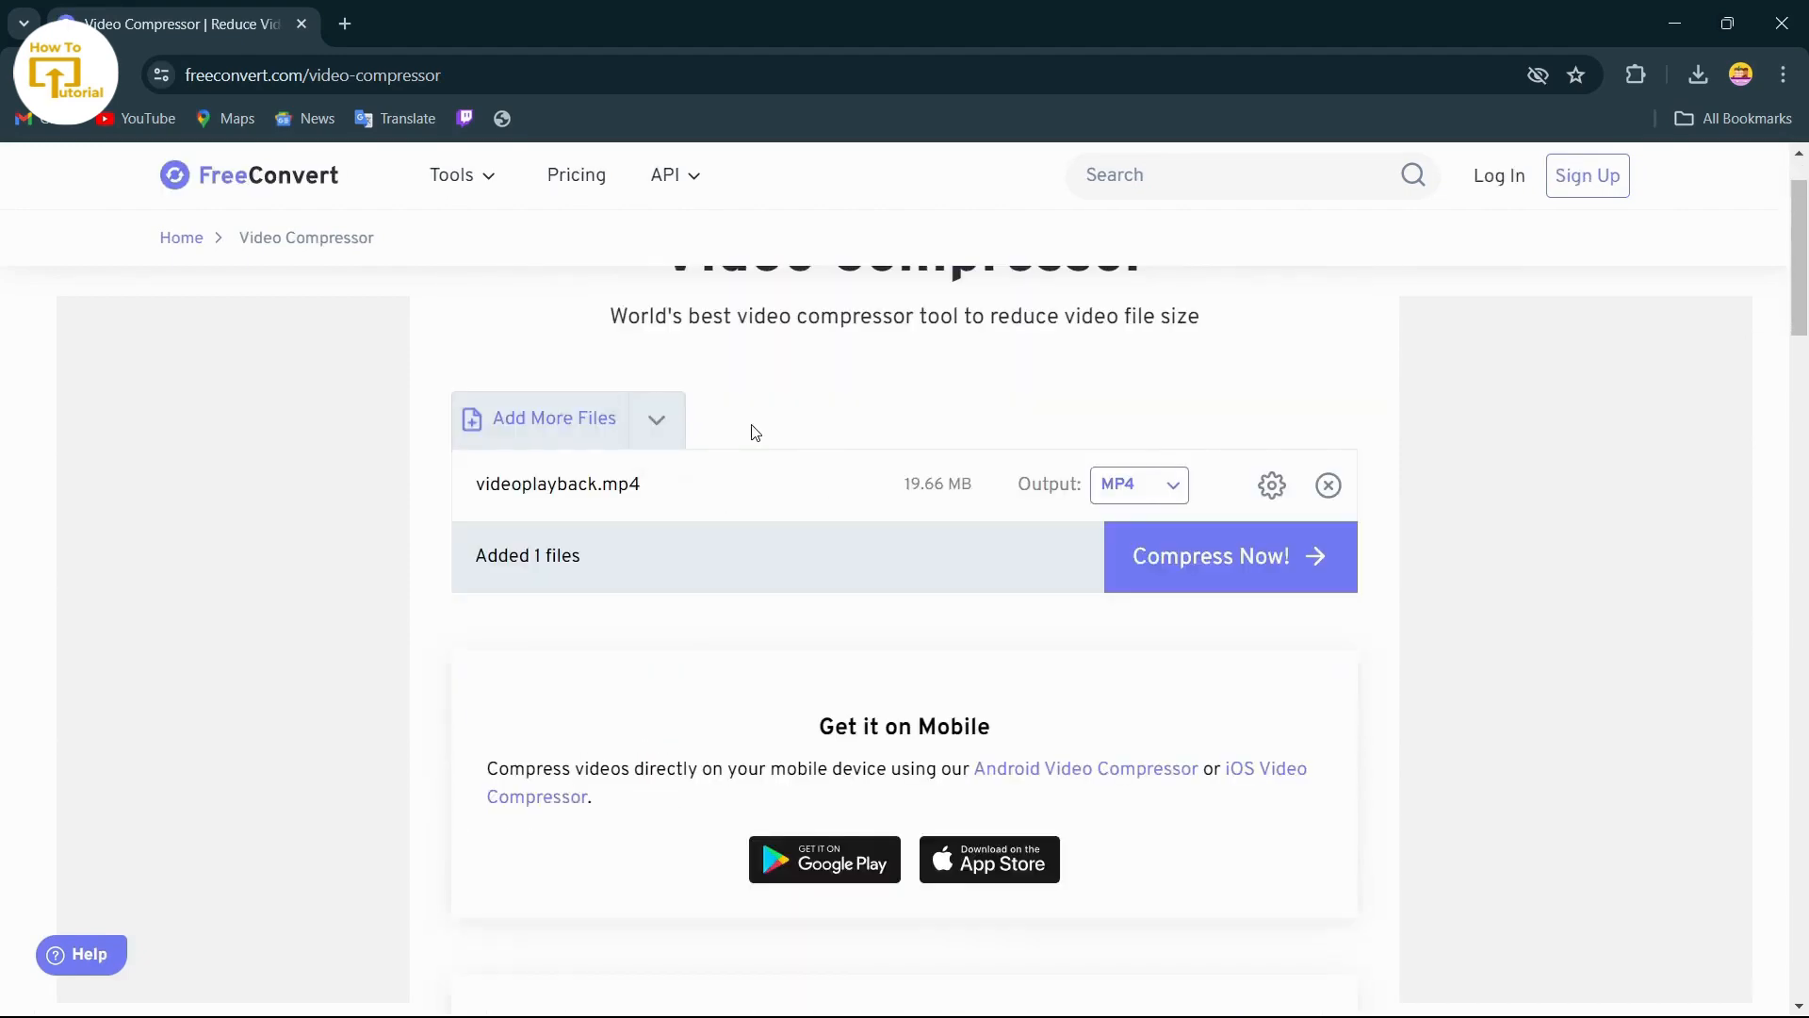
mouse_move(1271, 485)
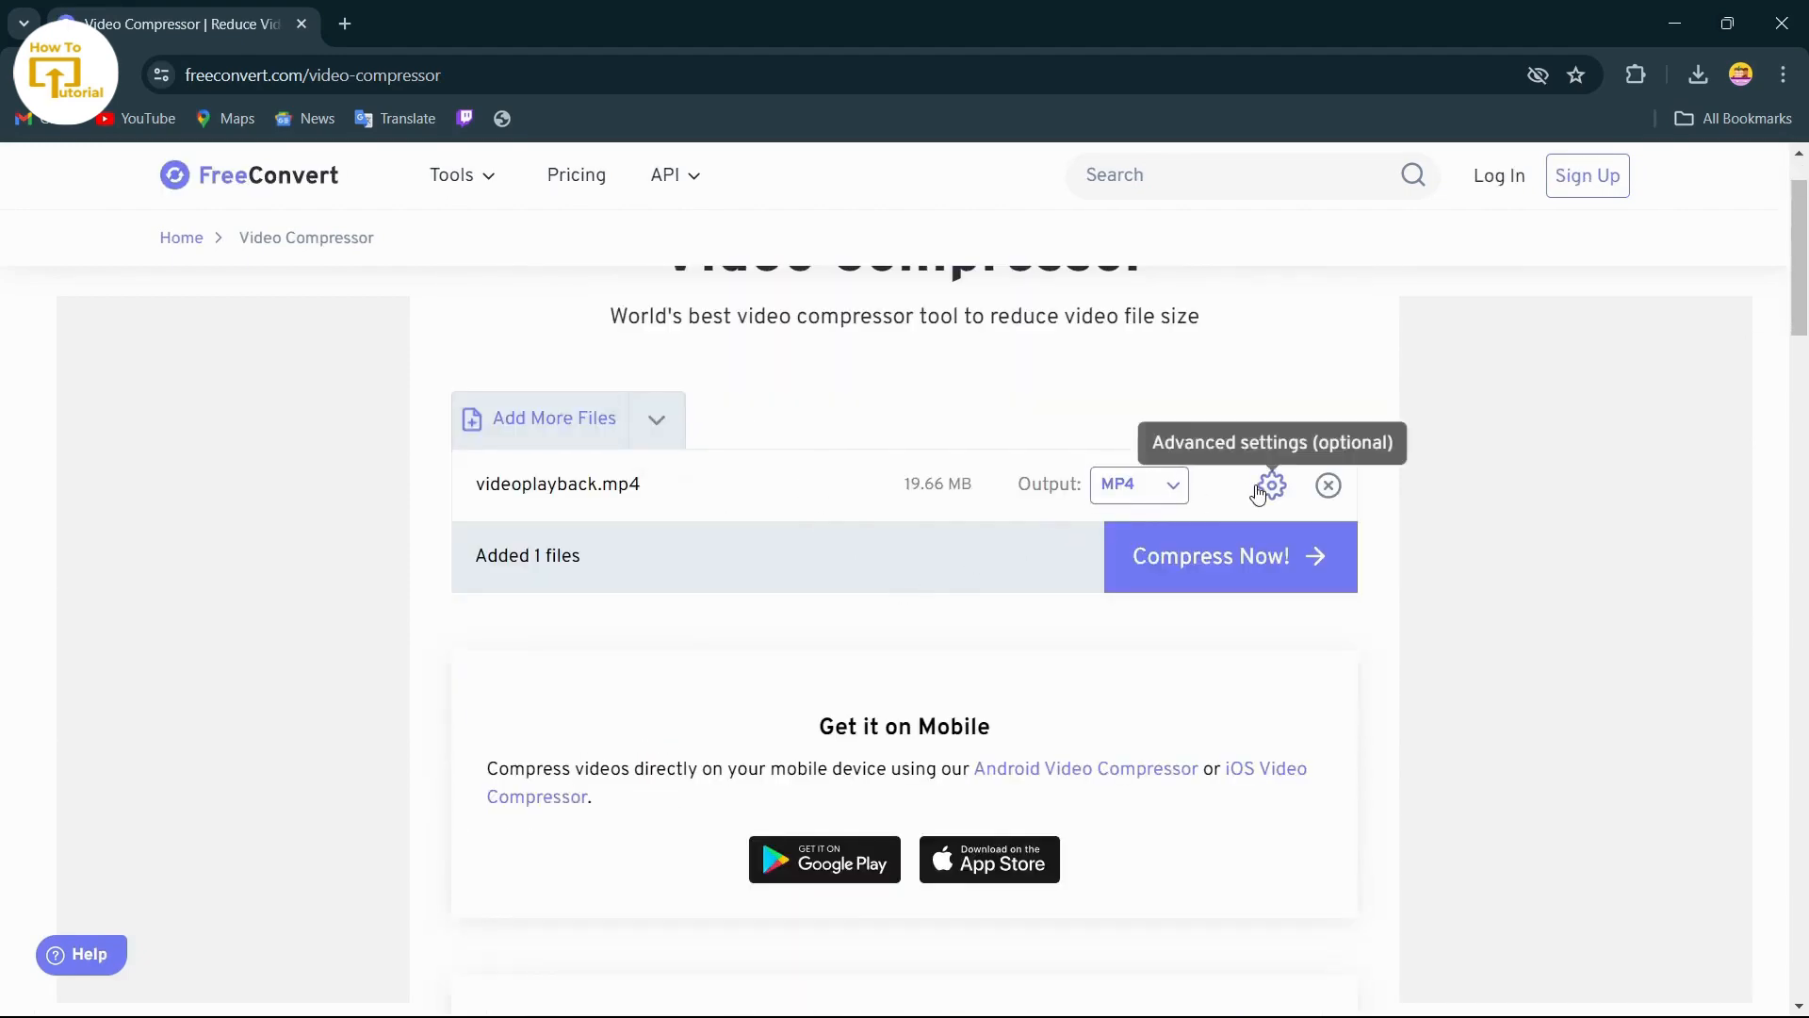
click(1272, 485)
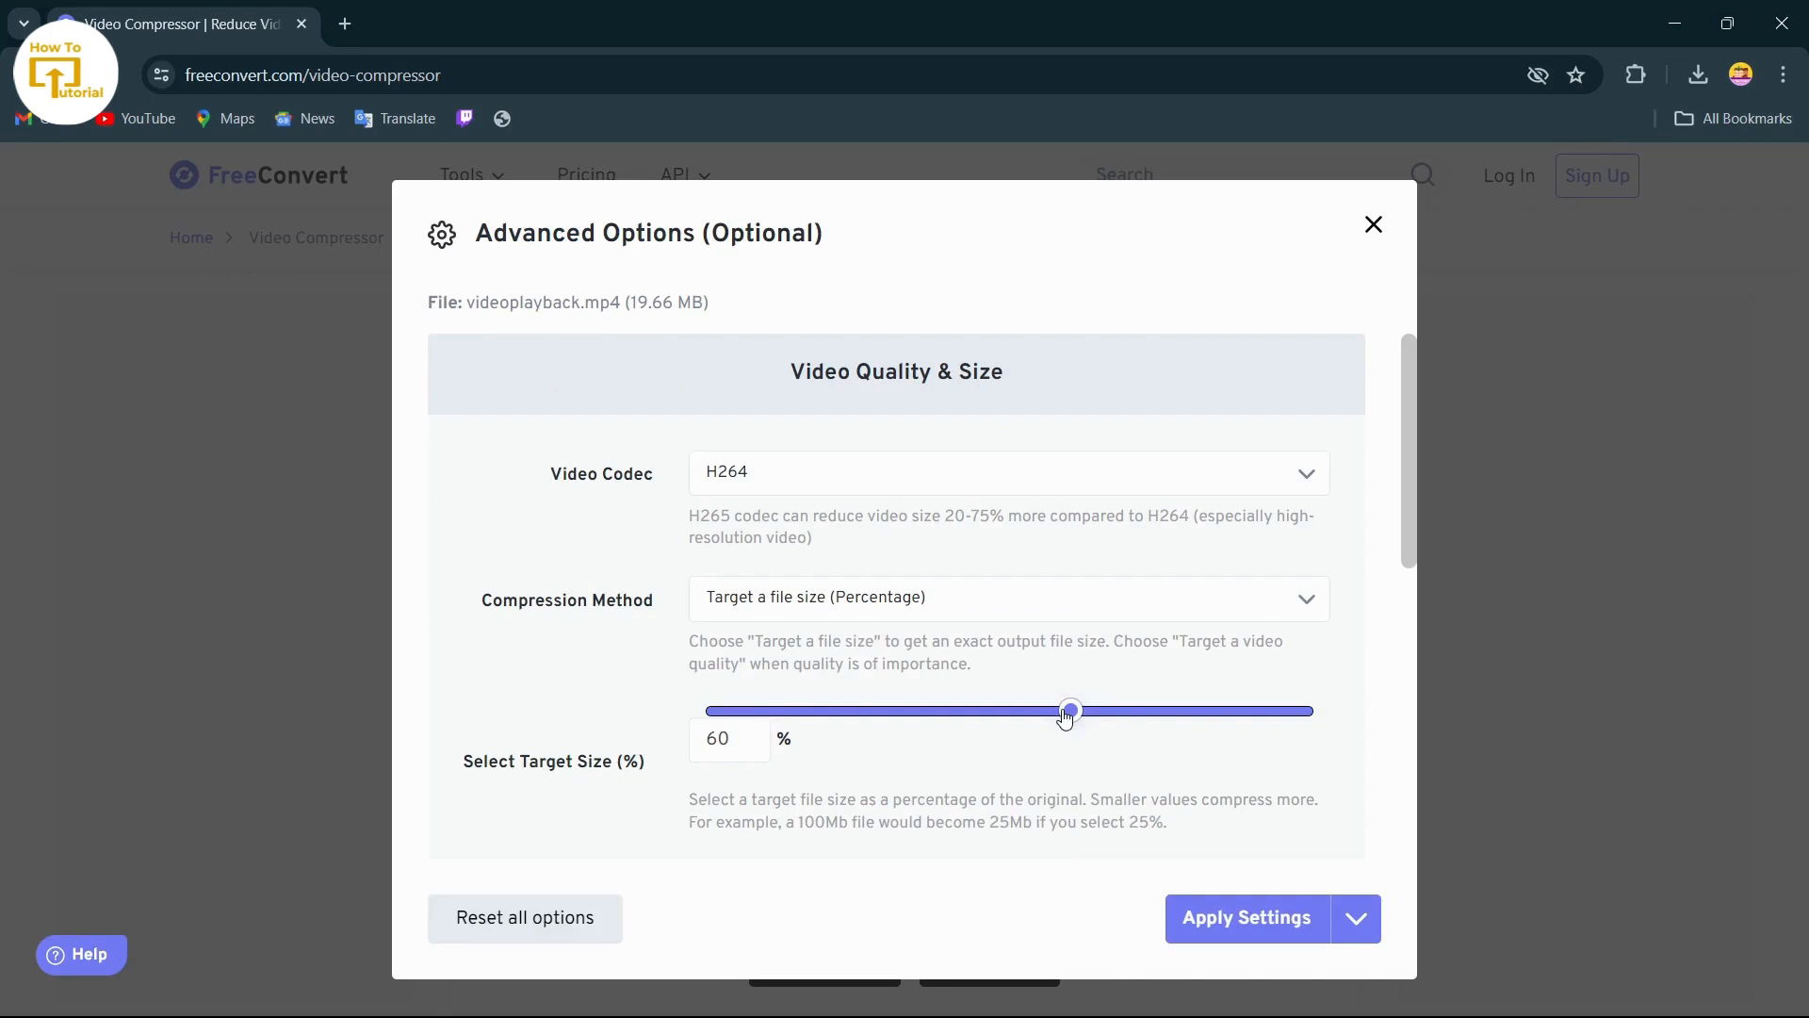
drag(1065, 710, 1308, 711)
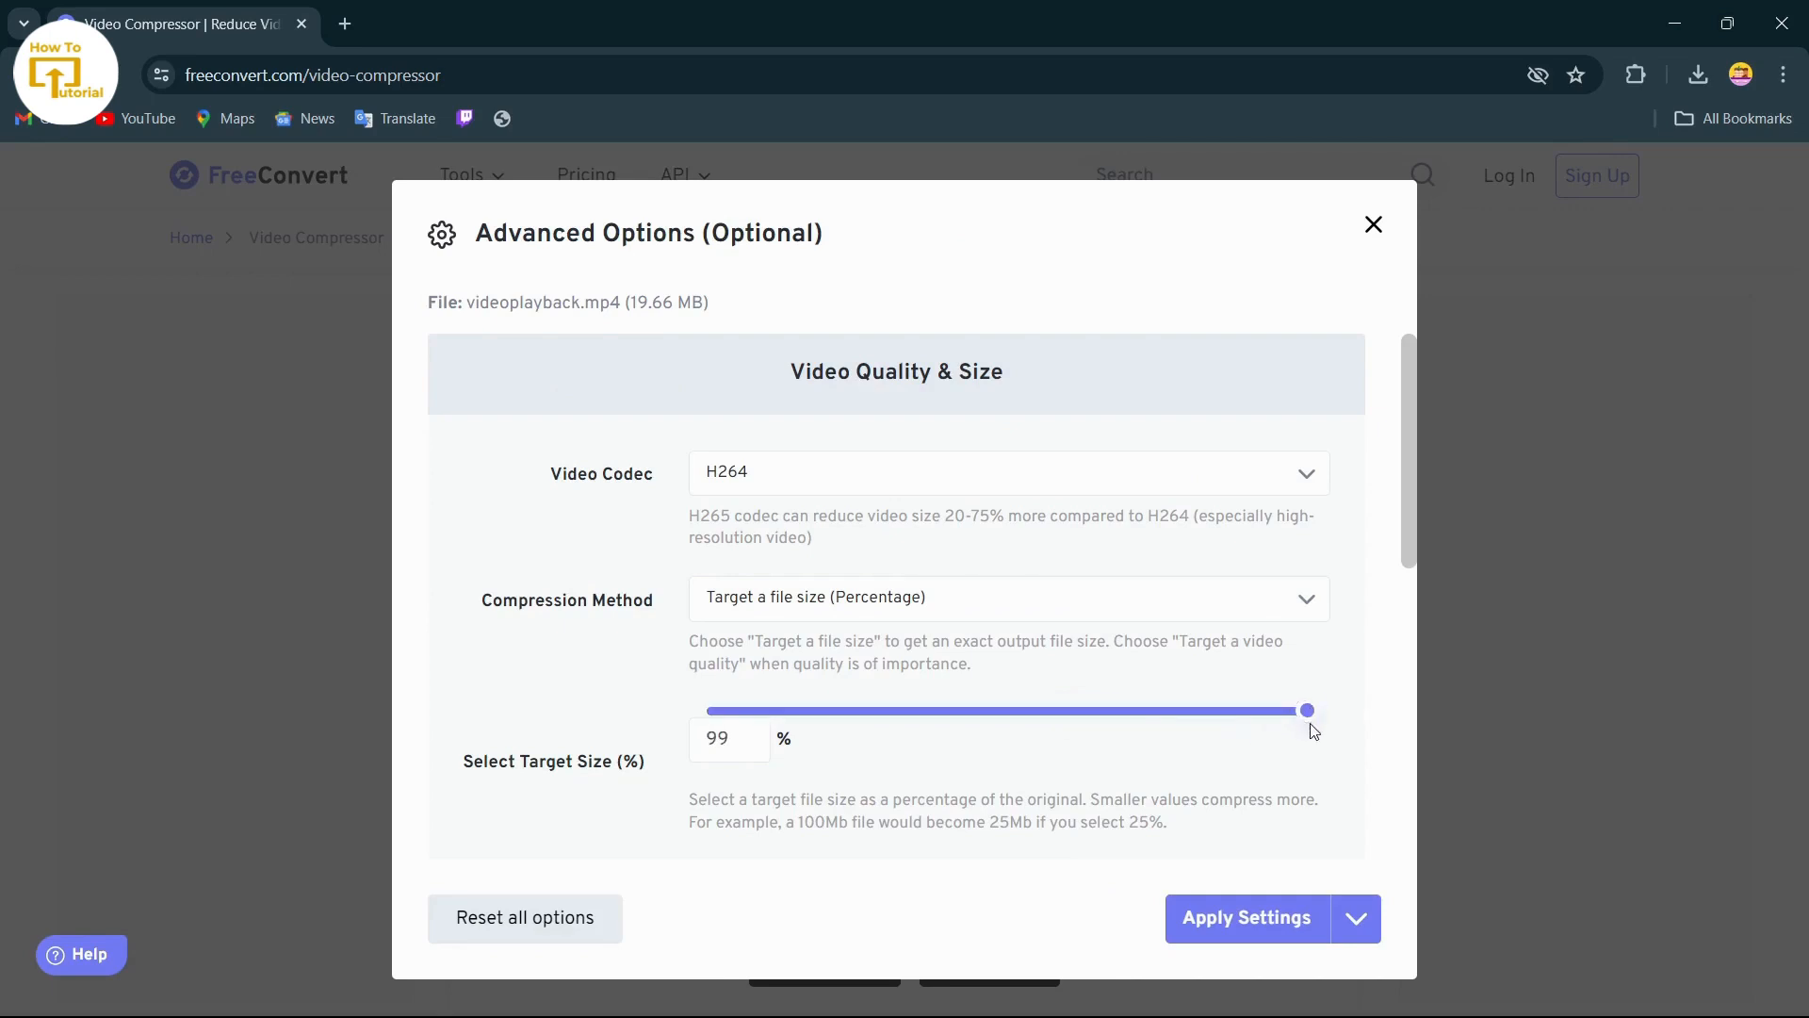